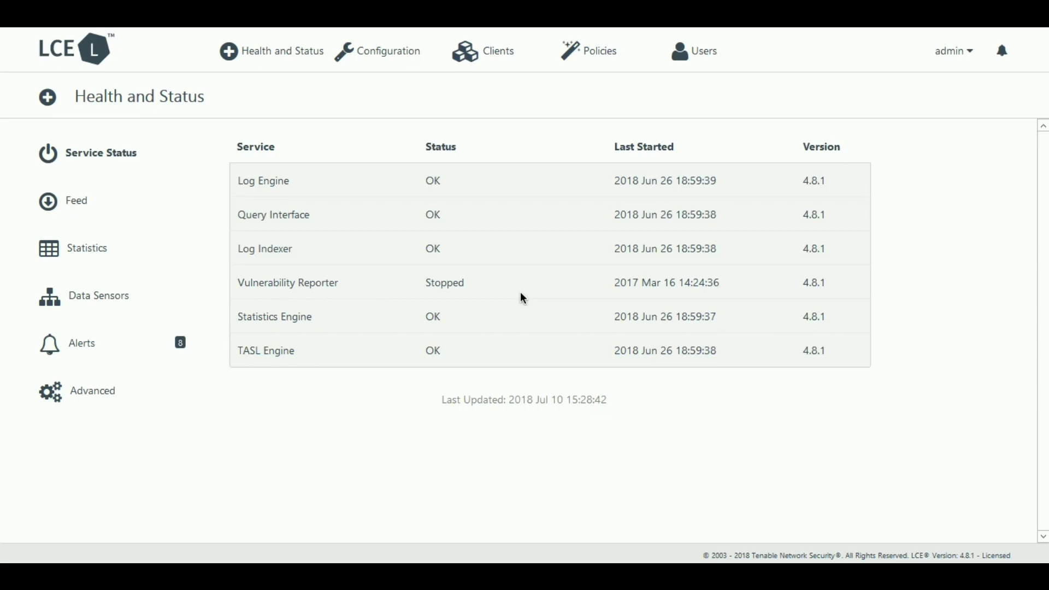
Show the connected LCE clients list from the top navigation
{"action": "left_click", "coordinate": [483, 52]}
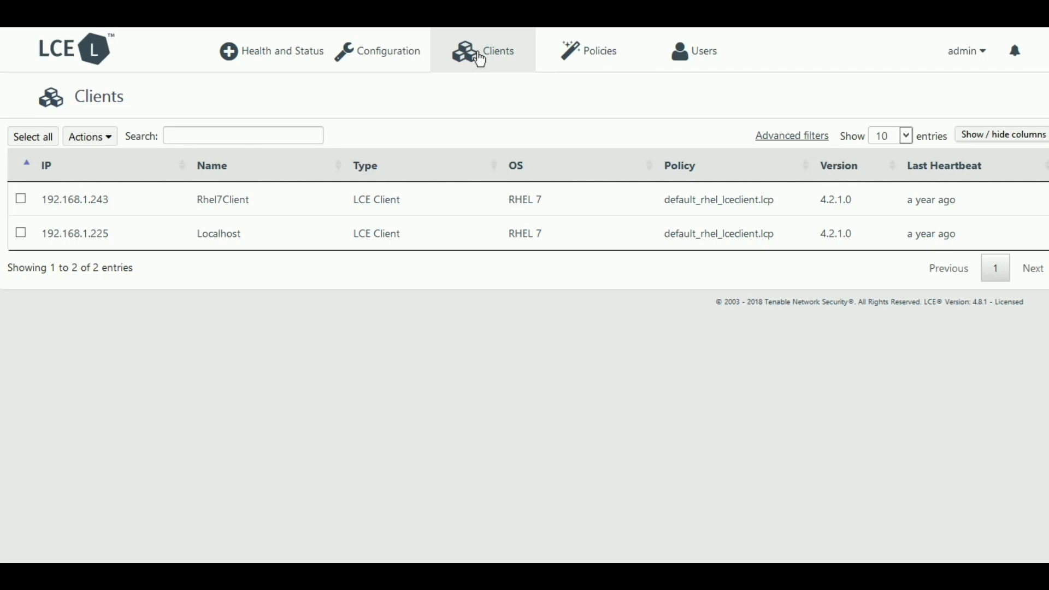
{"action": "mouse_move", "coordinate": [26, 203]}
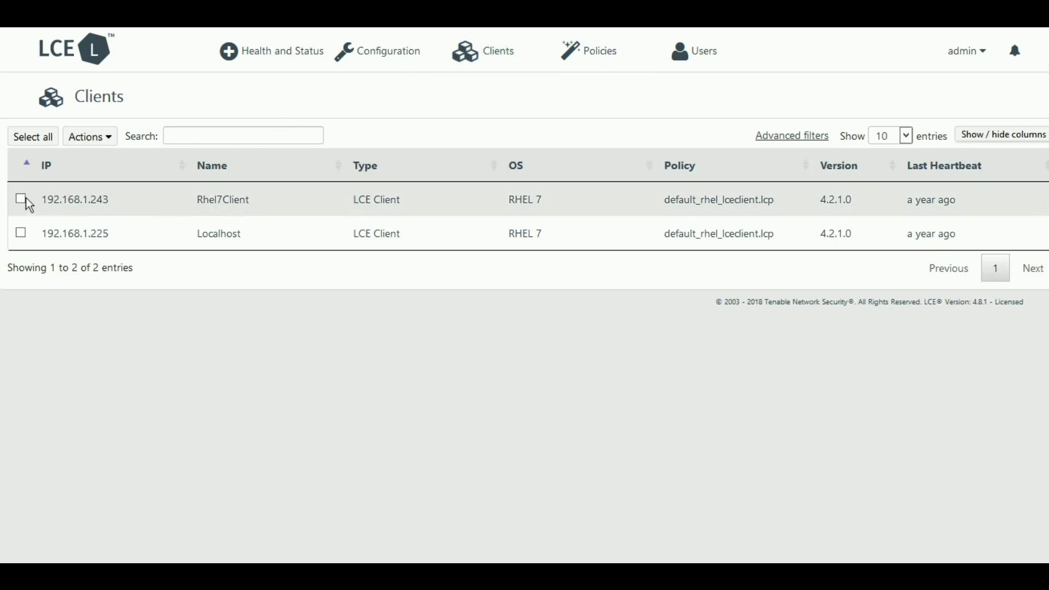
Select the Rhel7Client entry and authorize it via the Actions menu
{"action": "left_click", "coordinate": [88, 136]}
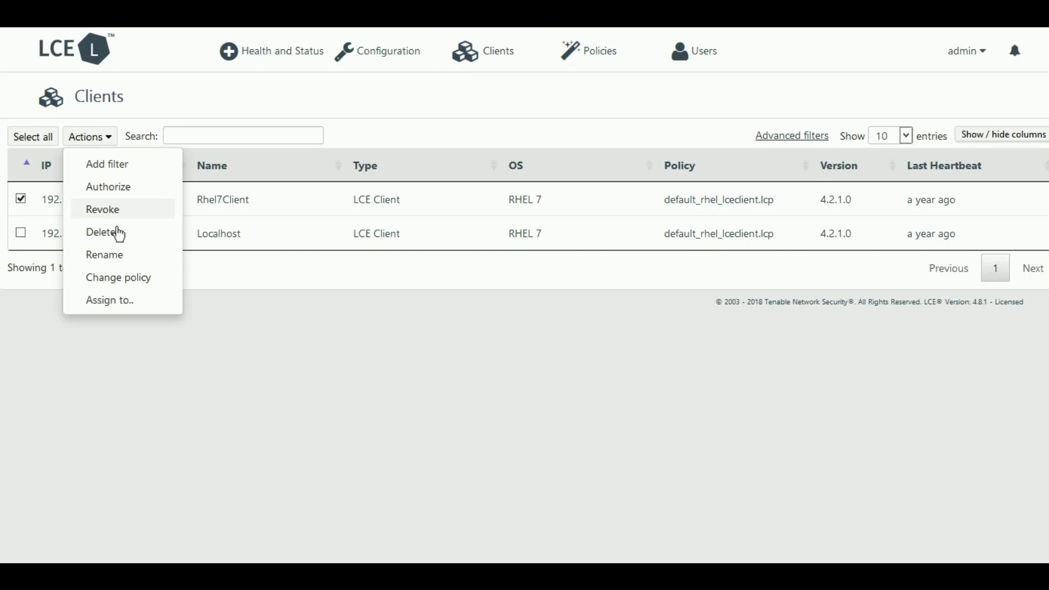
{"action": "mouse_move", "coordinate": [116, 190]}
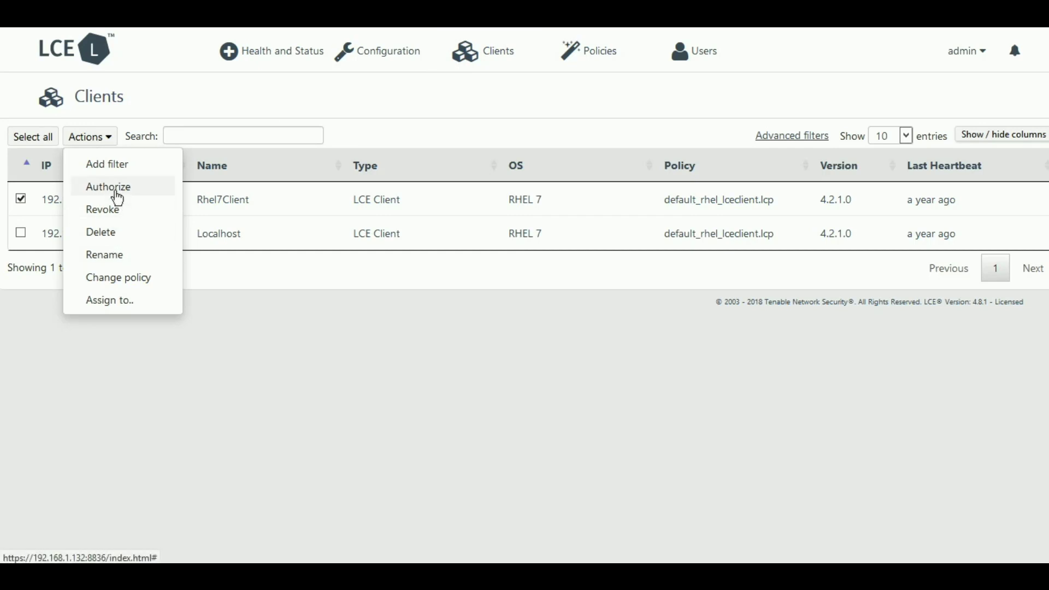
{"action": "left_click", "coordinate": [386, 52]}
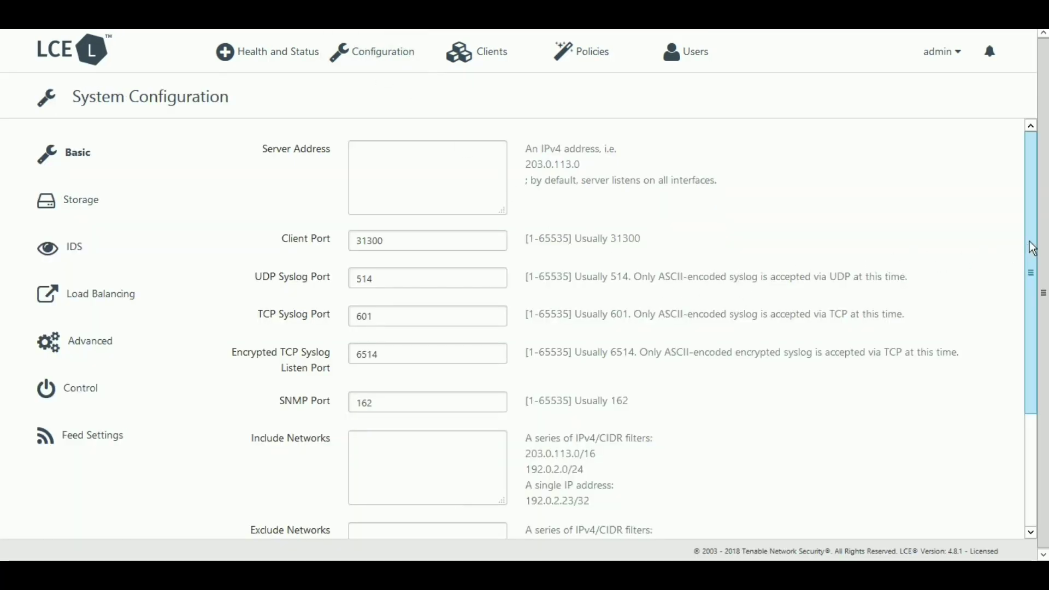
Review the Basic and Storage configuration settings, then list the 40 client policies
{"action": "scroll", "scroll_direction": "down", "scroll_amount": 3}
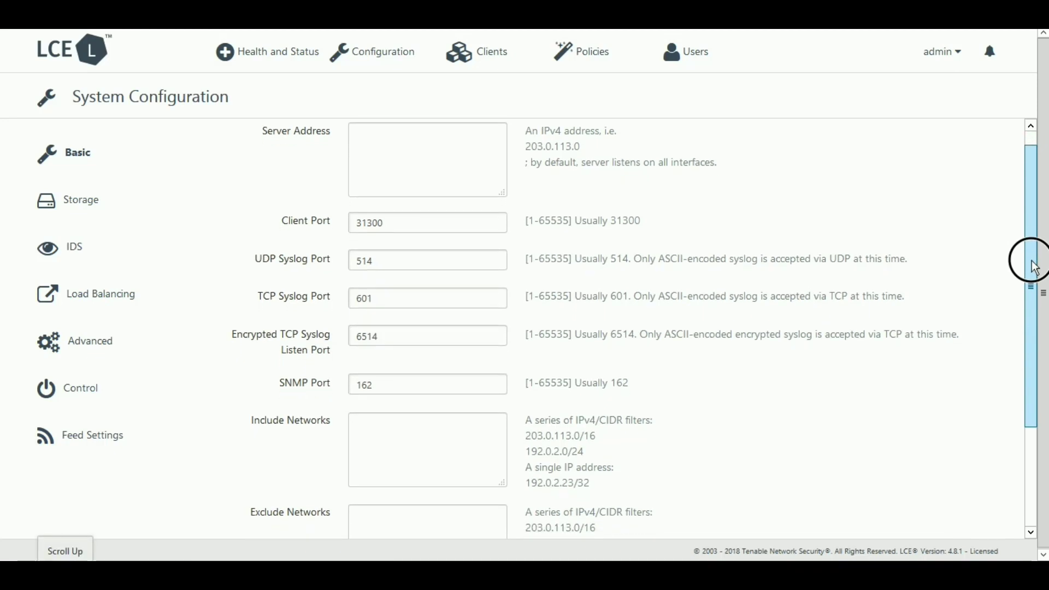
{"action": "scroll", "scroll_direction": "down", "scroll_amount": 3}
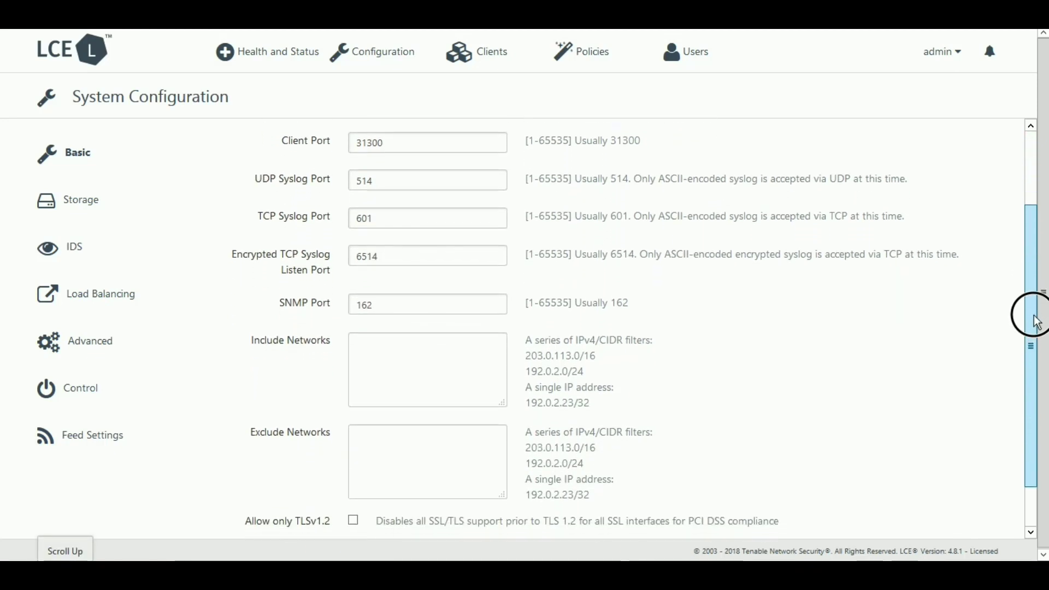
{"action": "scroll", "scroll_direction": "down", "scroll_amount": 3}
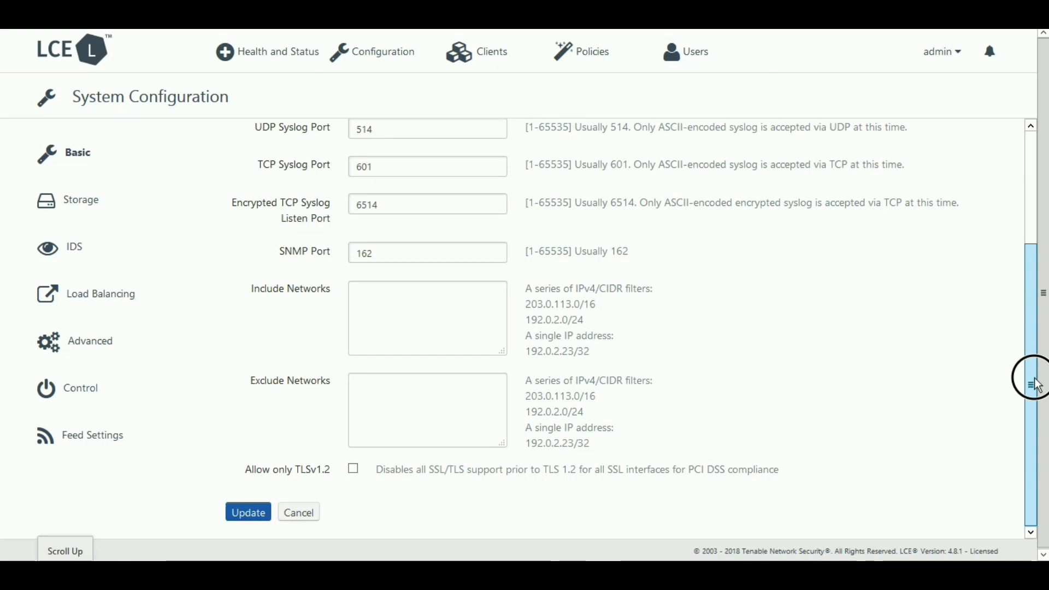
{"action": "left_click", "coordinate": [80, 199]}
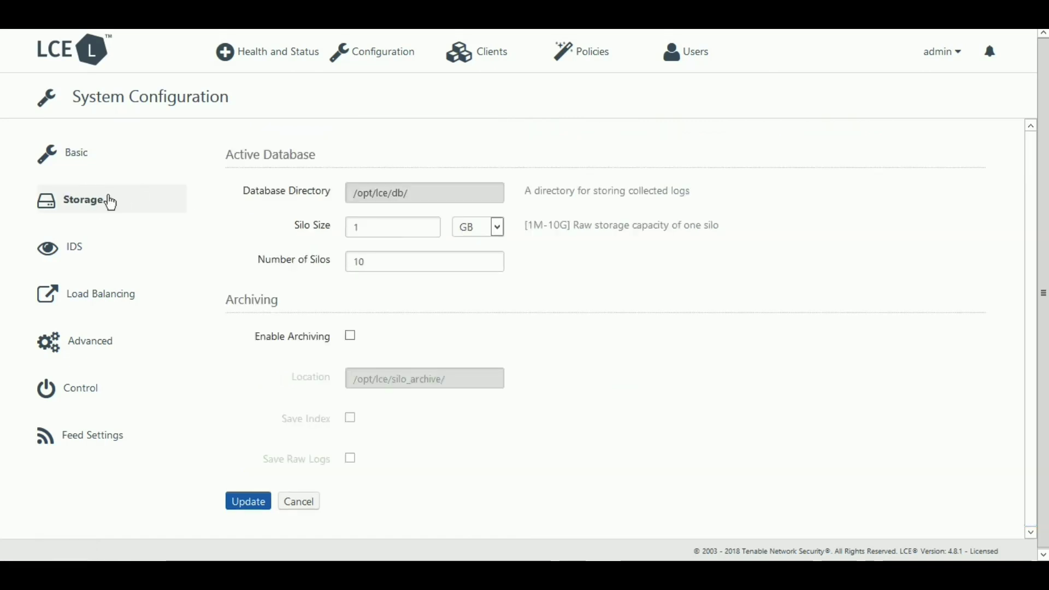
{"action": "mouse_move", "coordinate": [439, 207]}
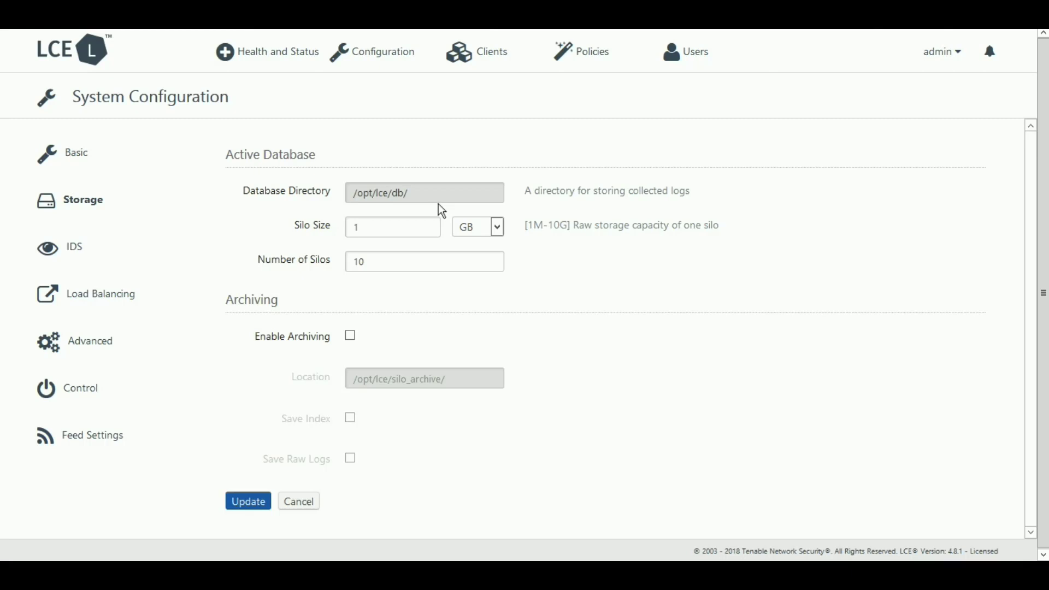
{"action": "mouse_move", "coordinate": [441, 215]}
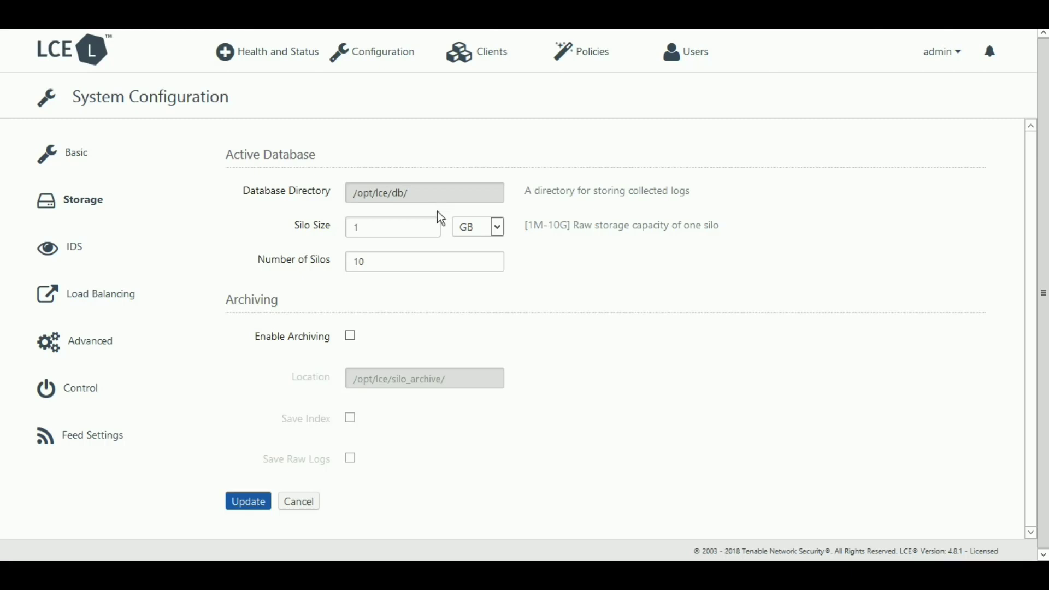
{"action": "mouse_move", "coordinate": [385, 354]}
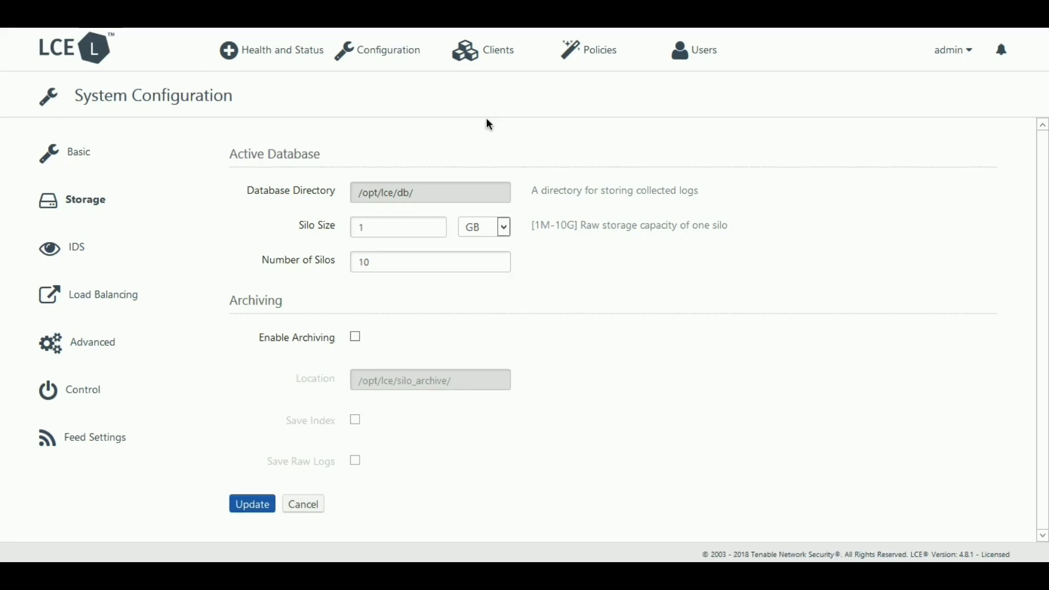
{"action": "left_click", "coordinate": [598, 49]}
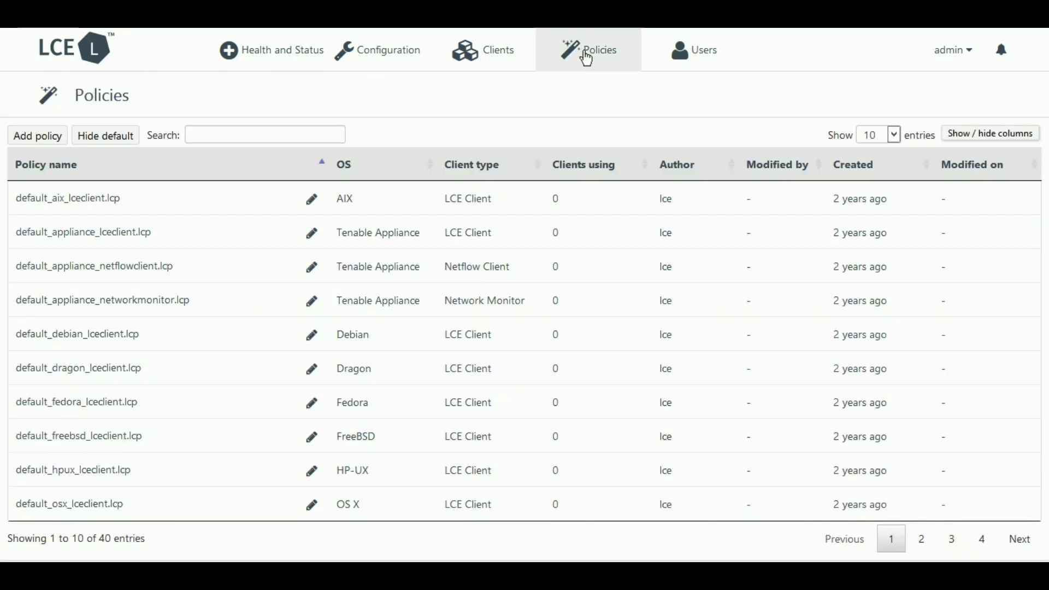
Start a new policy, edit the Windows/Tenable Client policy and begin adding event log filters
{"action": "left_click", "coordinate": [37, 136]}
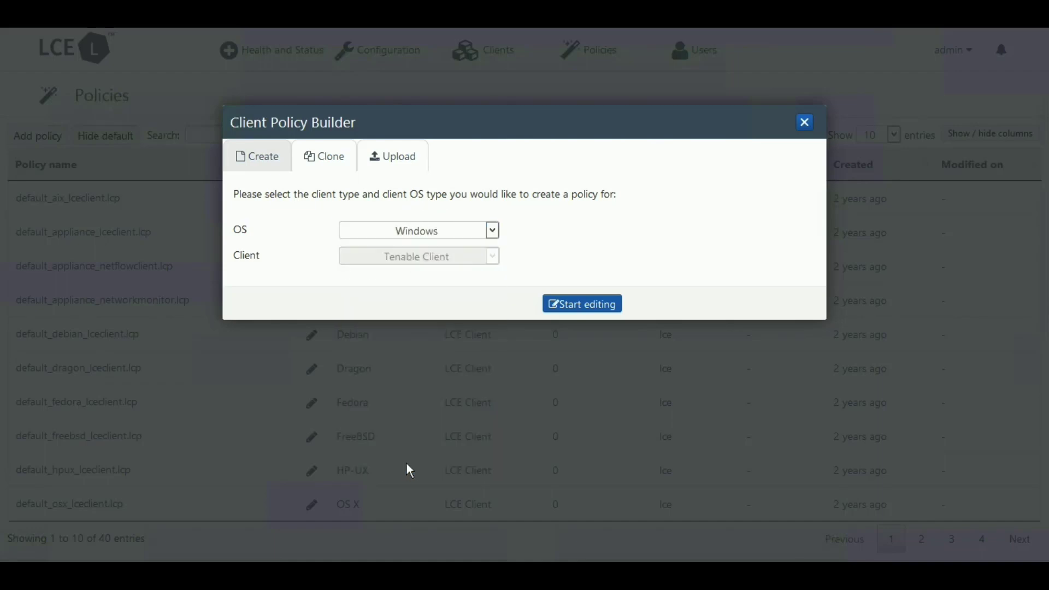
{"action": "left_click", "coordinate": [581, 304]}
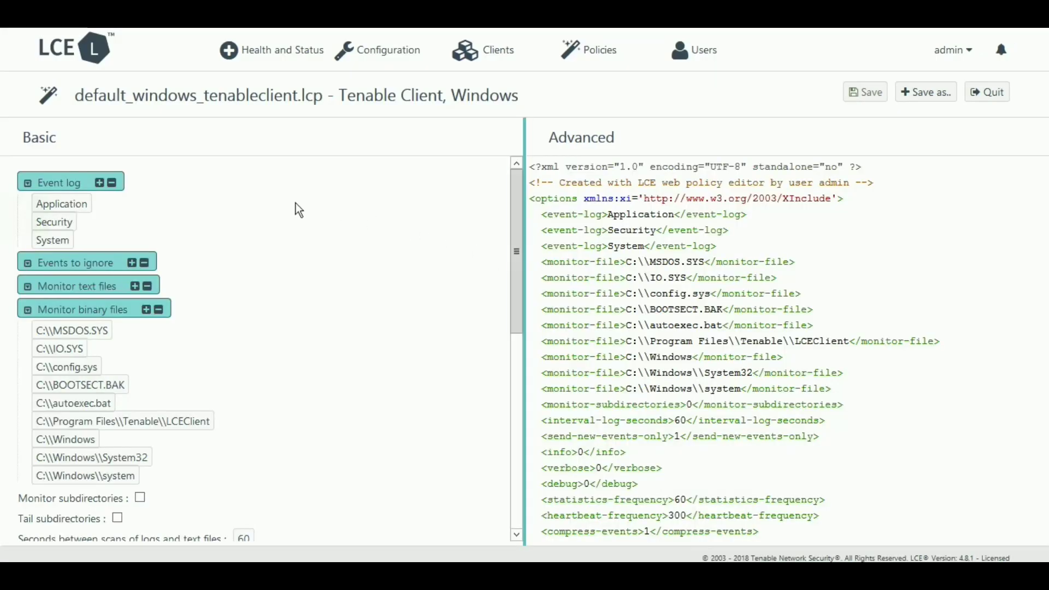
{"action": "mouse_move", "coordinate": [113, 183]}
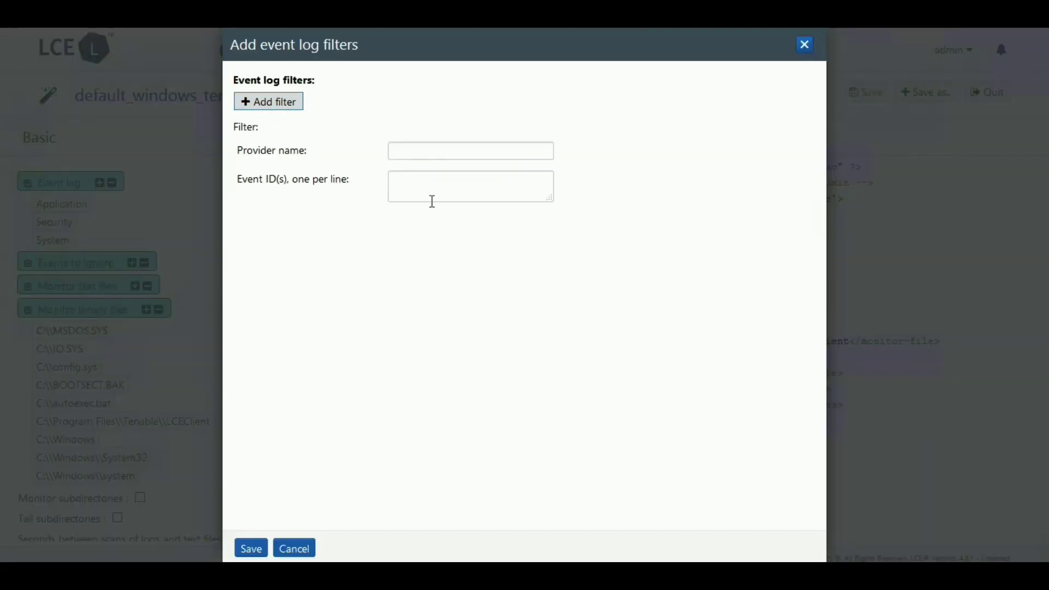
{"action": "left_click", "coordinate": [294, 547]}
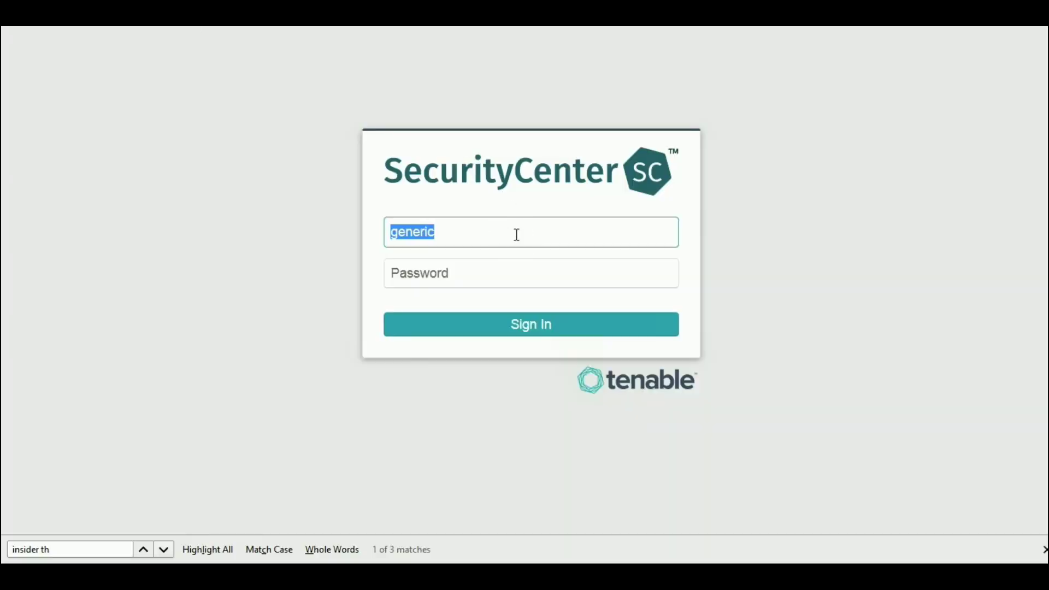
Sign in as admin, view the Log Correlation Engines list and start adding an LCE server
{"action": "type", "text": "admin"}
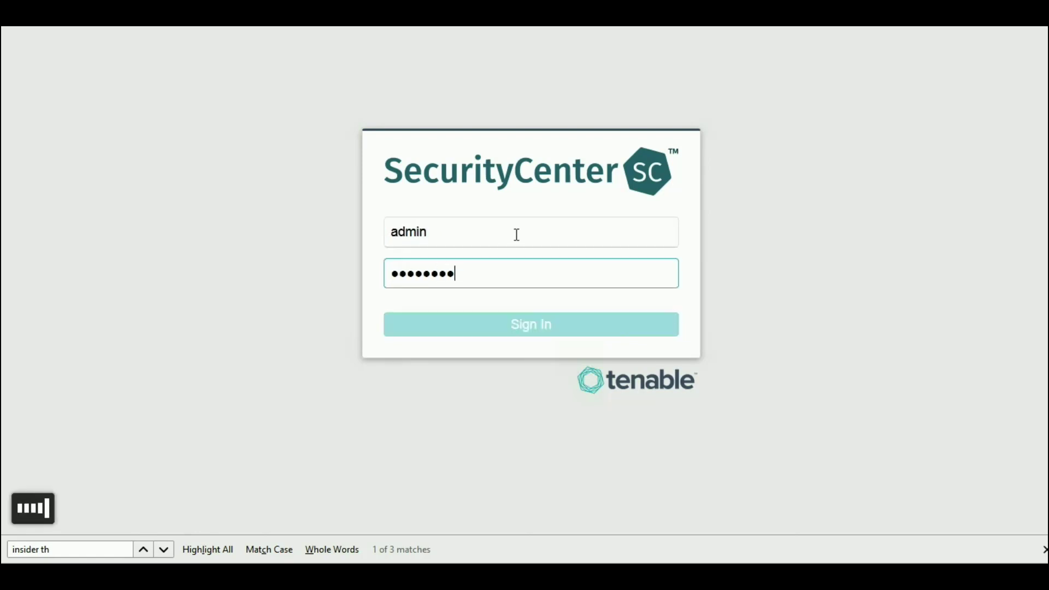
{"action": "left_click", "coordinate": [530, 323]}
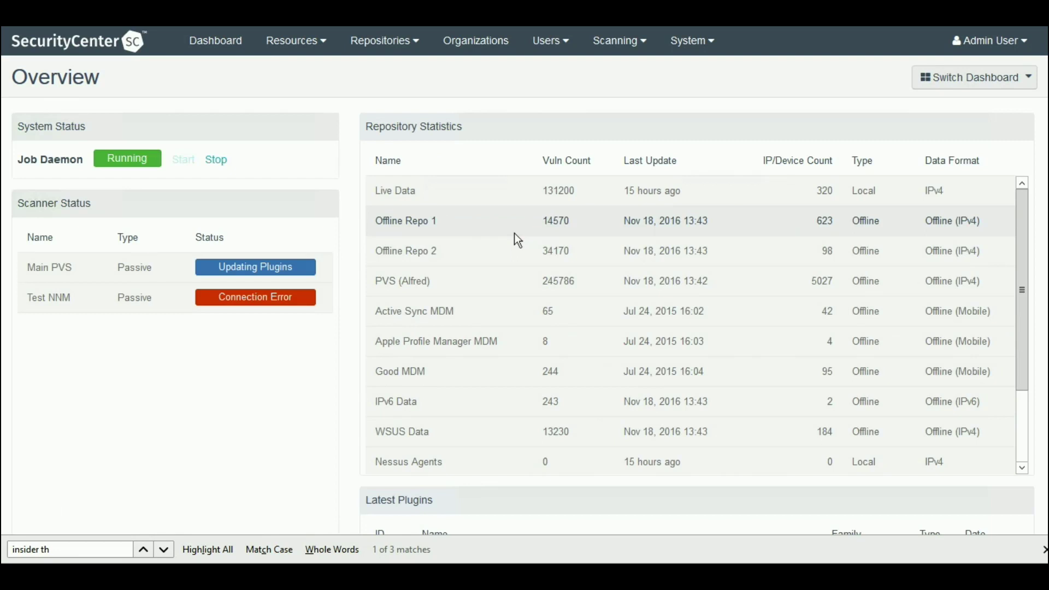
{"action": "mouse_move", "coordinate": [296, 41]}
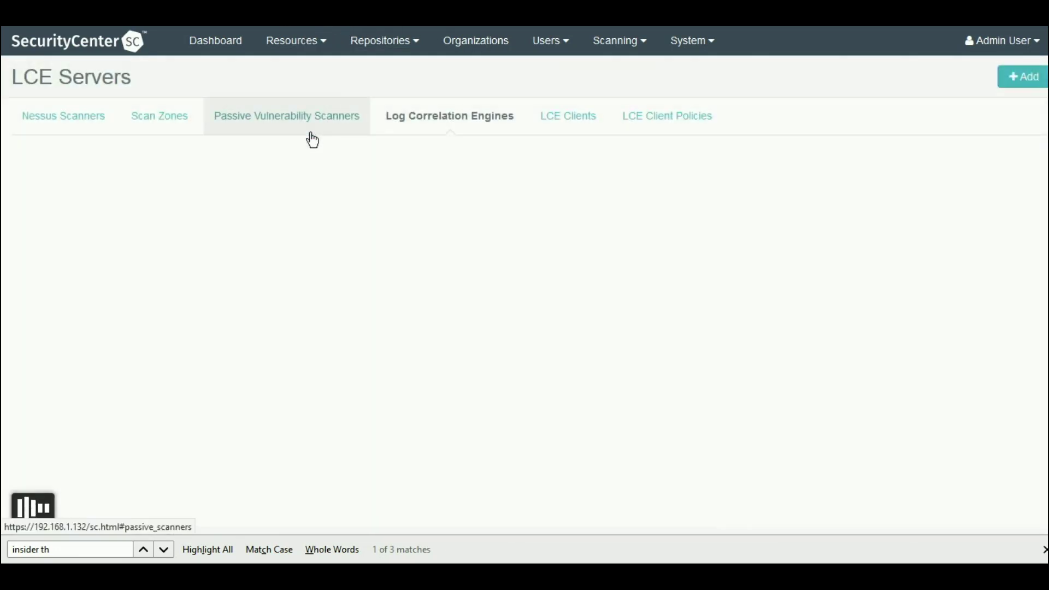
{"action": "left_click", "coordinate": [449, 116]}
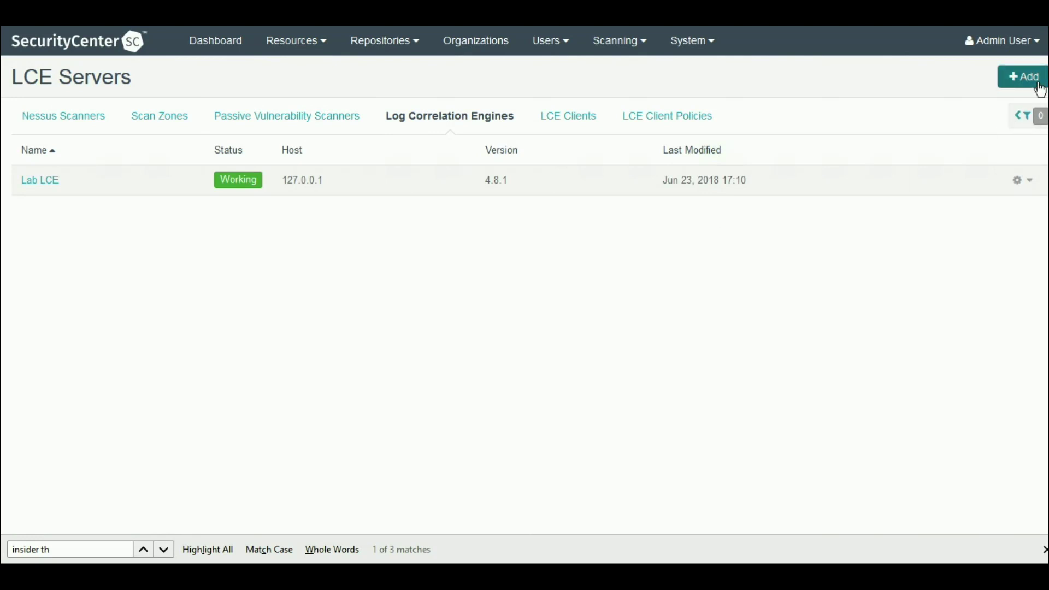
{"action": "left_click", "coordinate": [1023, 76]}
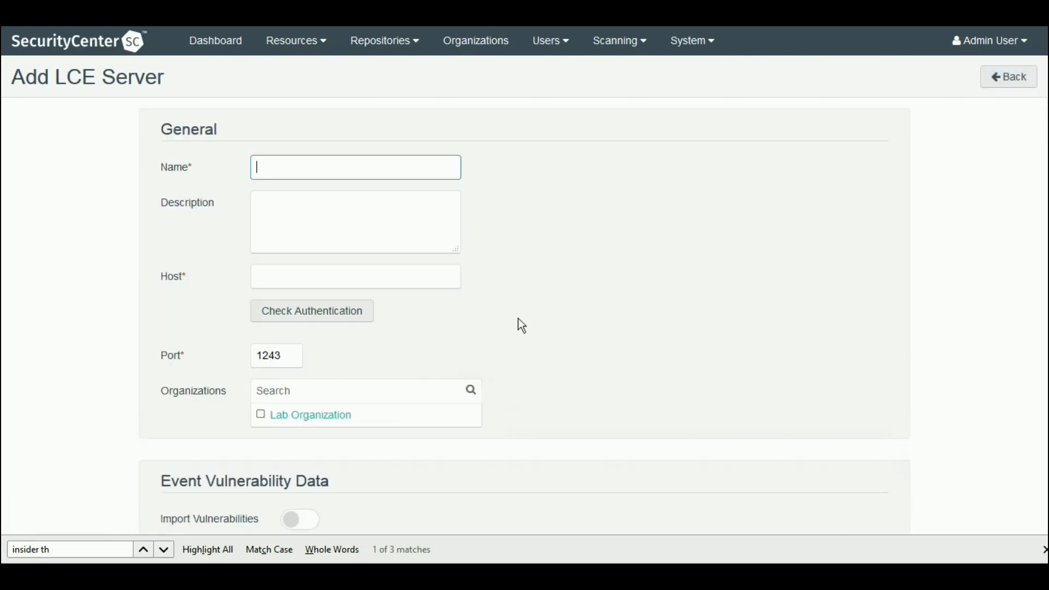
Log out of SecurityCenter from the Admin User menu
{"action": "left_click", "coordinate": [989, 40]}
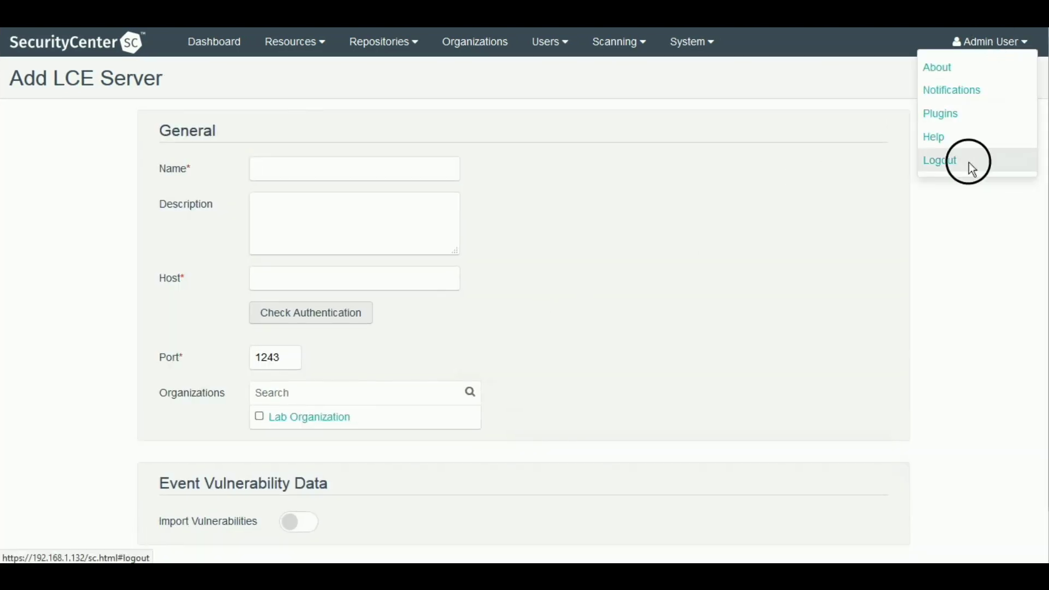
{"action": "left_click", "coordinate": [940, 159]}
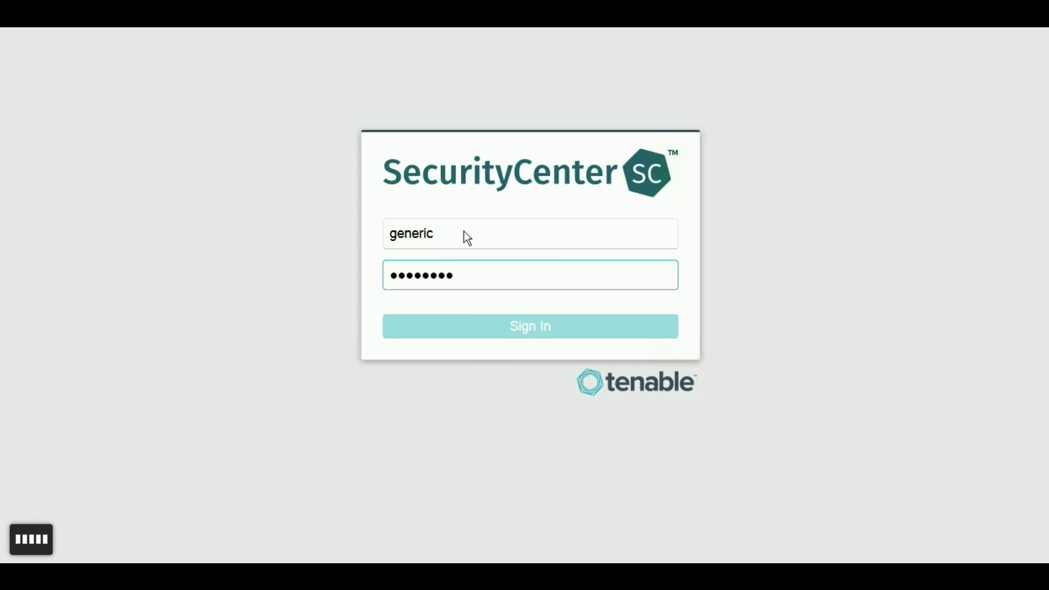
Sign in as John Doe, go to Analysis > Events and reveal the event filters panel
{"action": "left_click", "coordinate": [529, 326]}
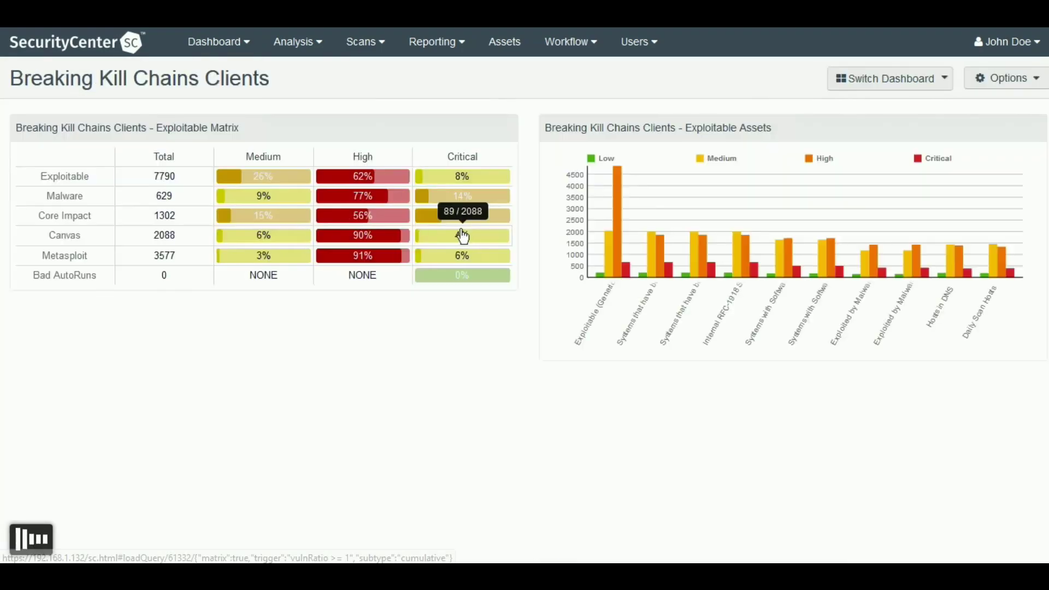
{"action": "left_click", "coordinate": [293, 42]}
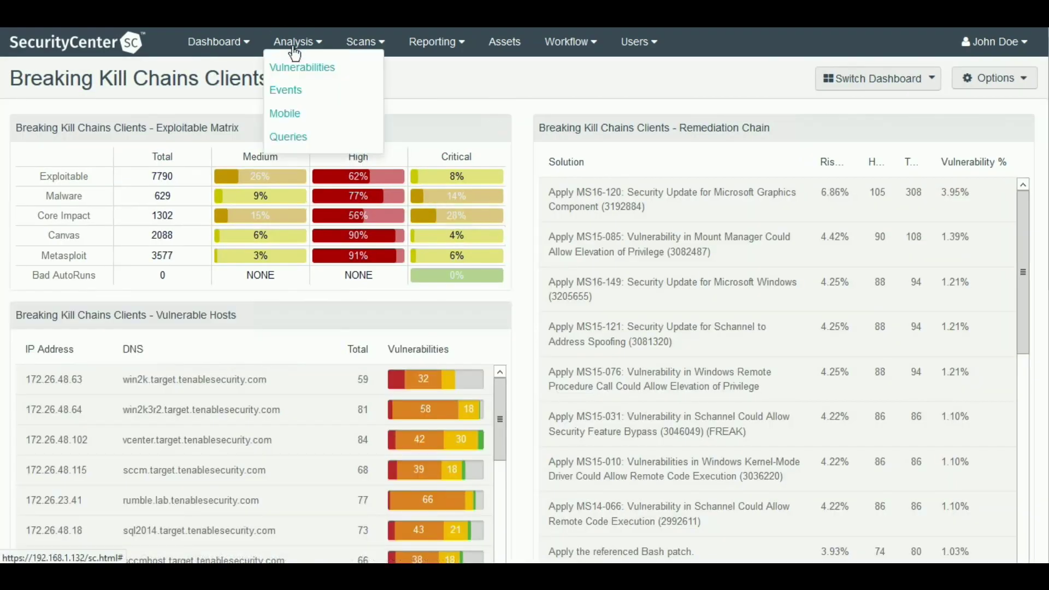
{"action": "left_click", "coordinate": [285, 90]}
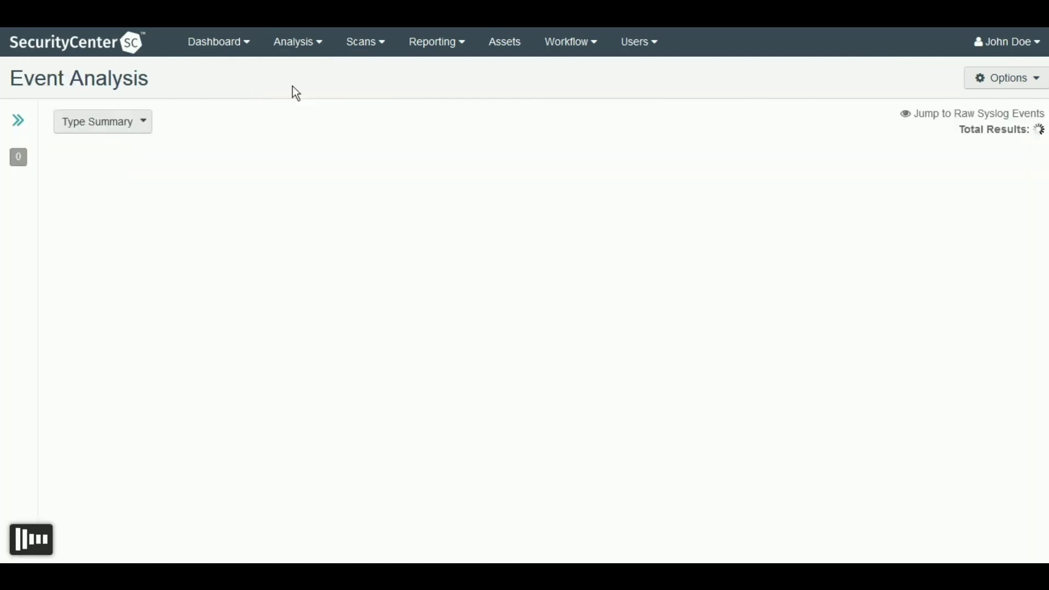
{"action": "mouse_move", "coordinate": [49, 122]}
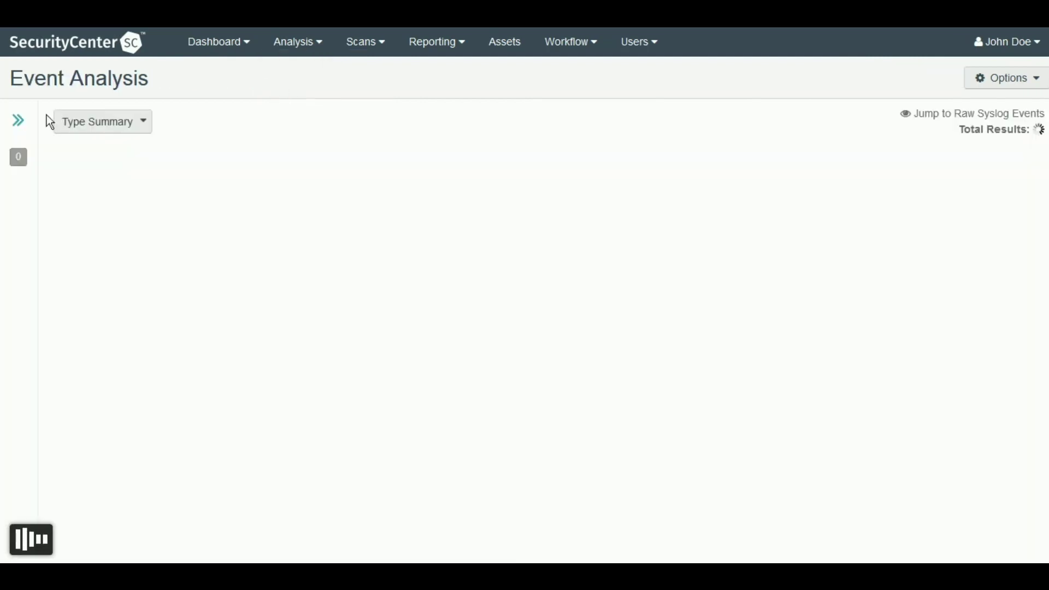
{"action": "left_click", "coordinate": [19, 121]}
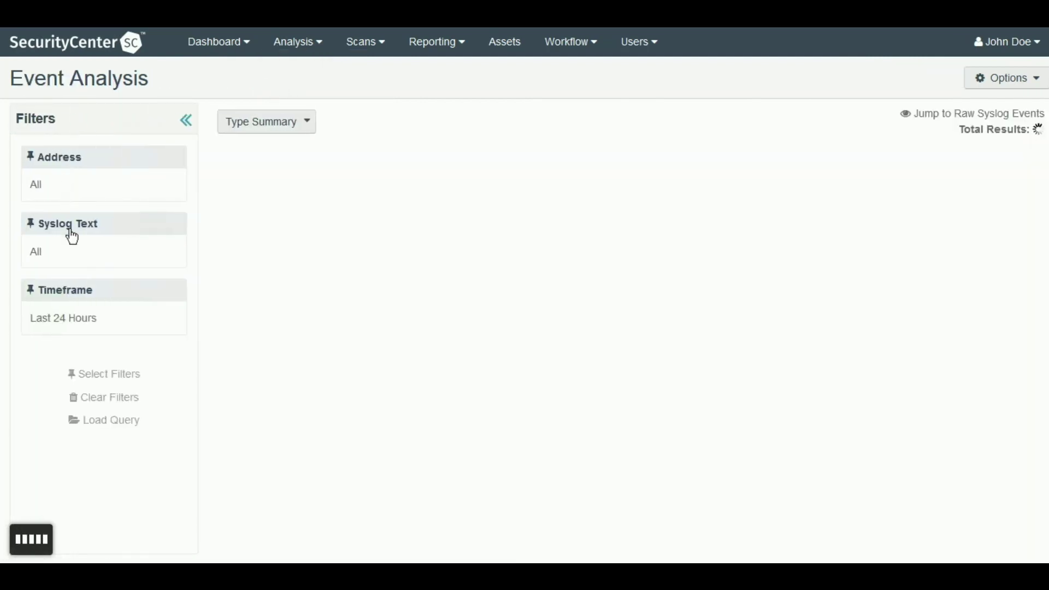
{"action": "mouse_move", "coordinate": [70, 257]}
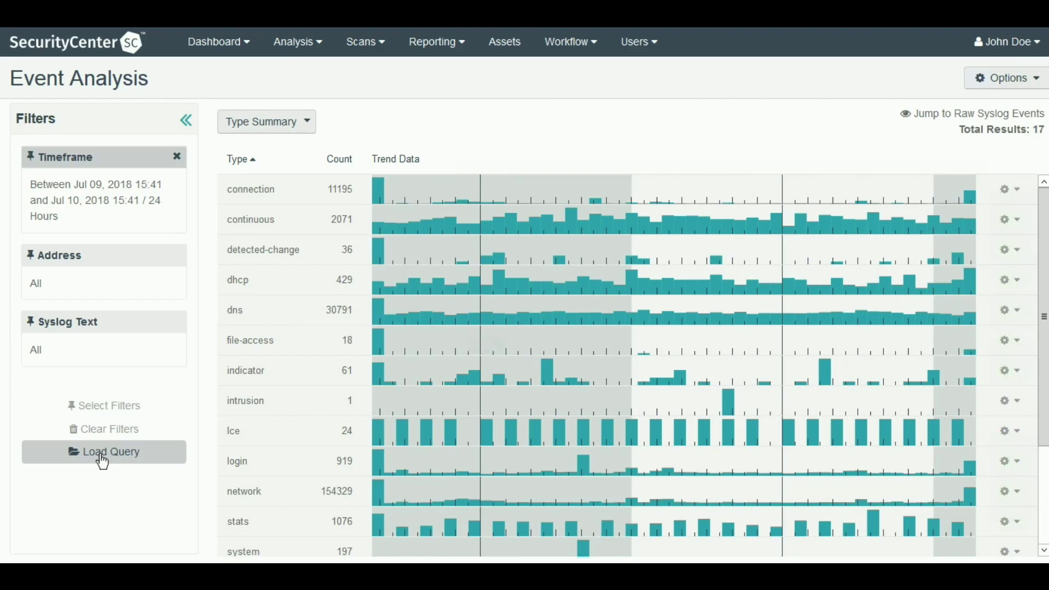
{"action": "mouse_move", "coordinate": [711, 310]}
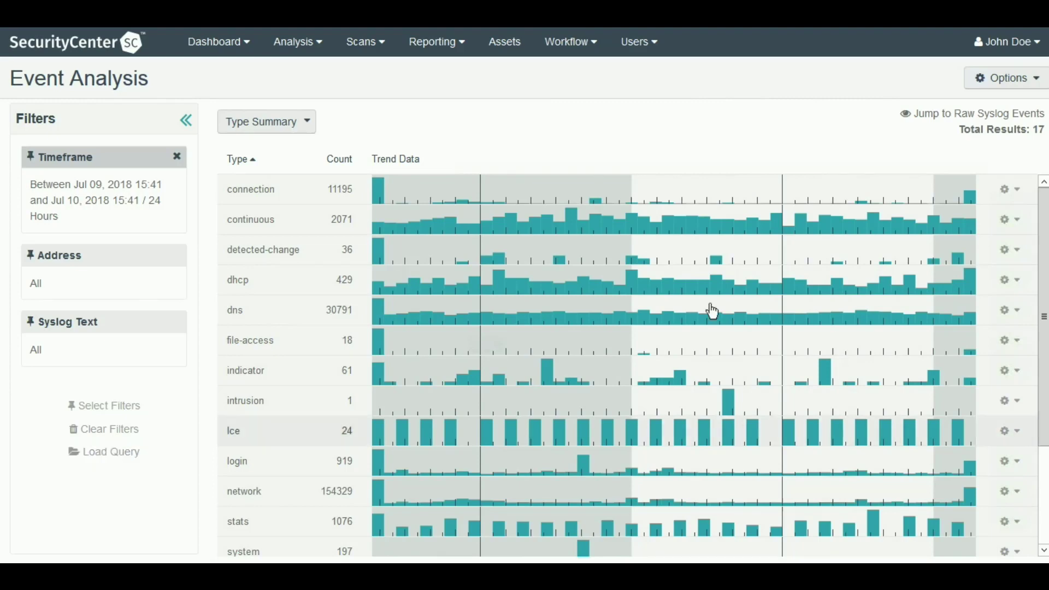
Scroll the Type Summary and drill into the continuous event type's normalized summary
{"action": "scroll", "scroll_direction": "down", "scroll_amount": 3}
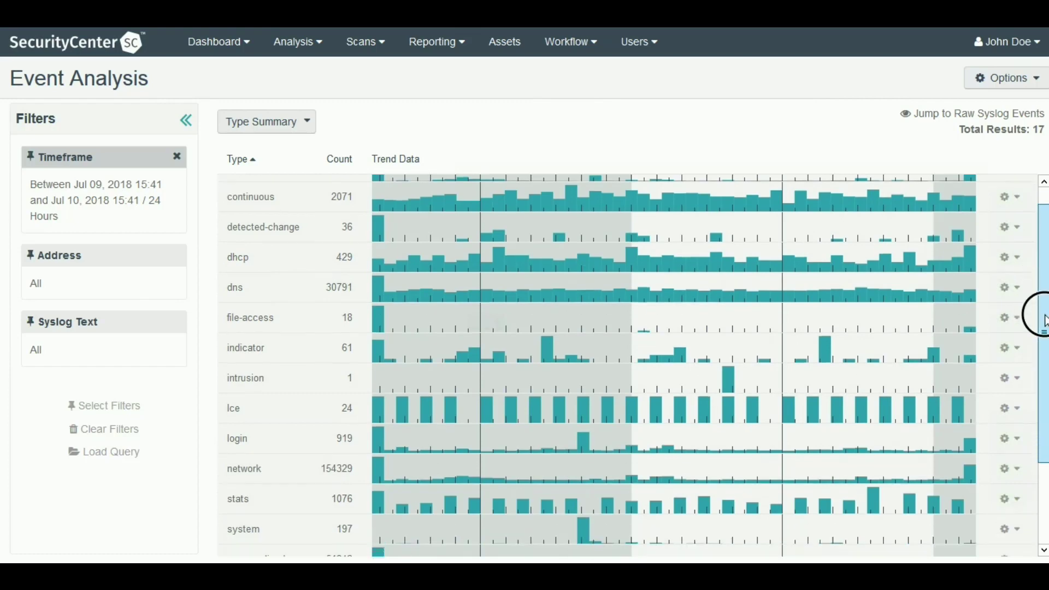
{"action": "scroll", "scroll_direction": "down", "scroll_amount": 3}
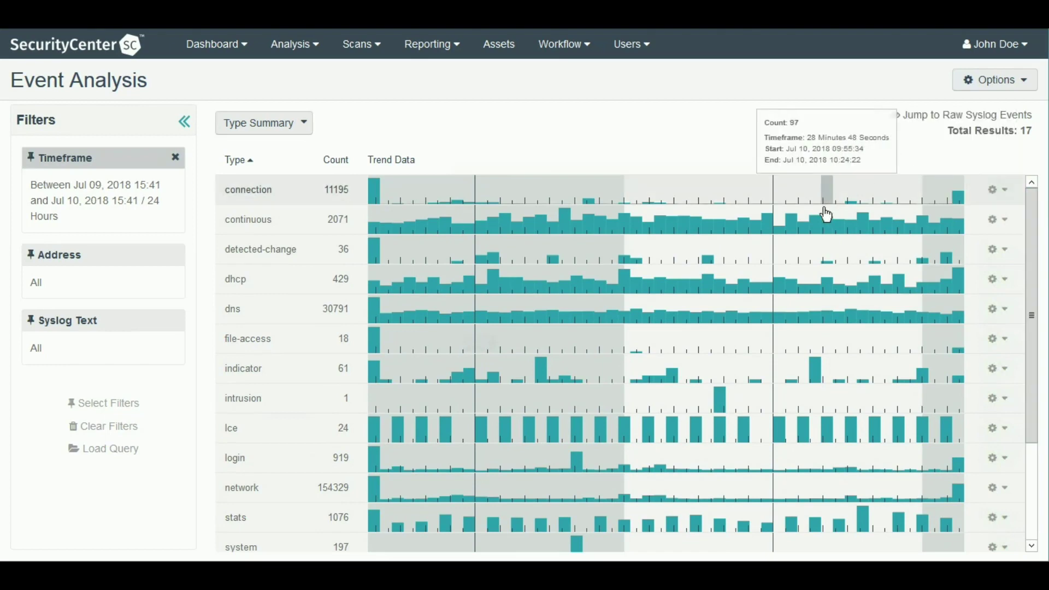
{"action": "mouse_move", "coordinate": [866, 224]}
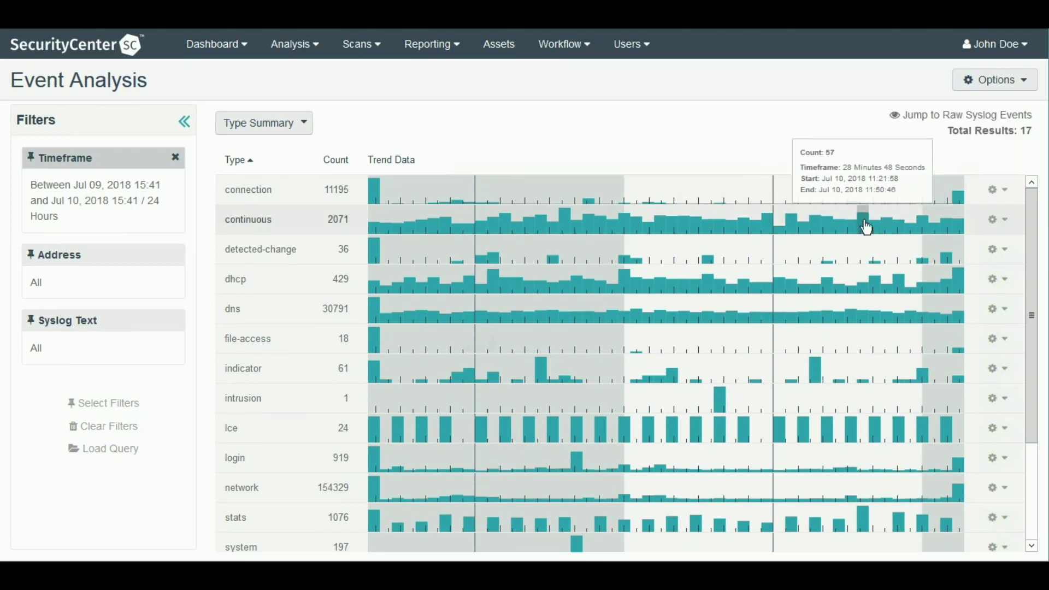
{"action": "left_click", "coordinate": [248, 219]}
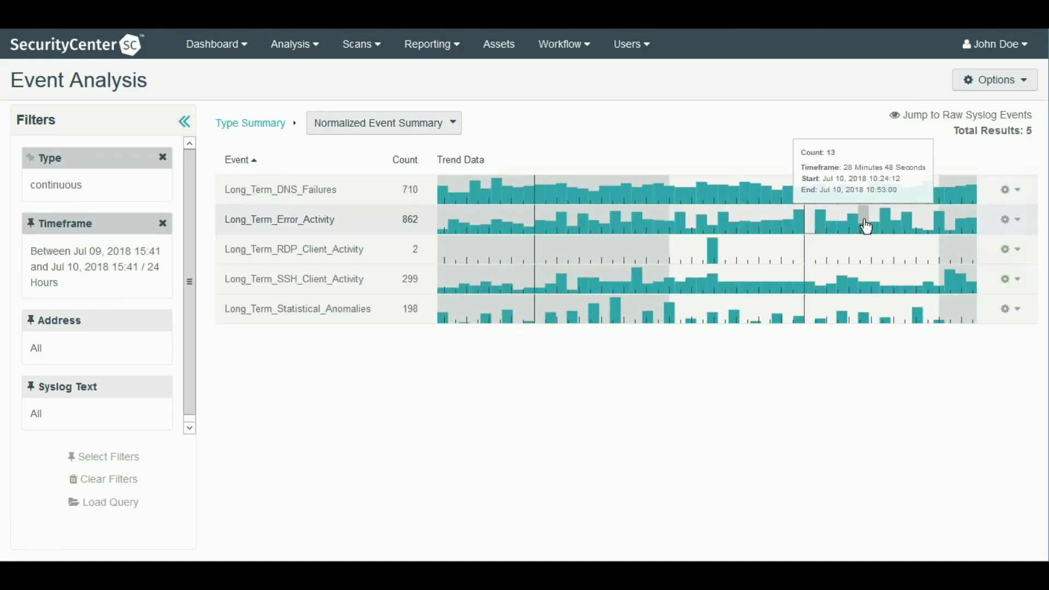
{"action": "mouse_move", "coordinate": [950, 284]}
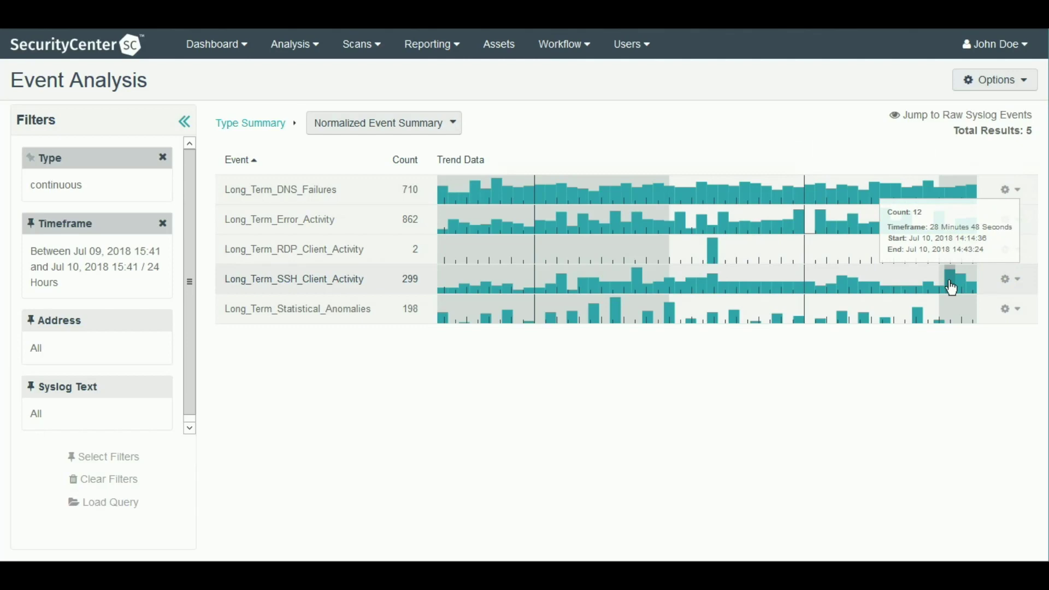
Drill into the 299 Long_Term_SSH_Client_Activity events list
{"action": "left_click", "coordinate": [293, 279]}
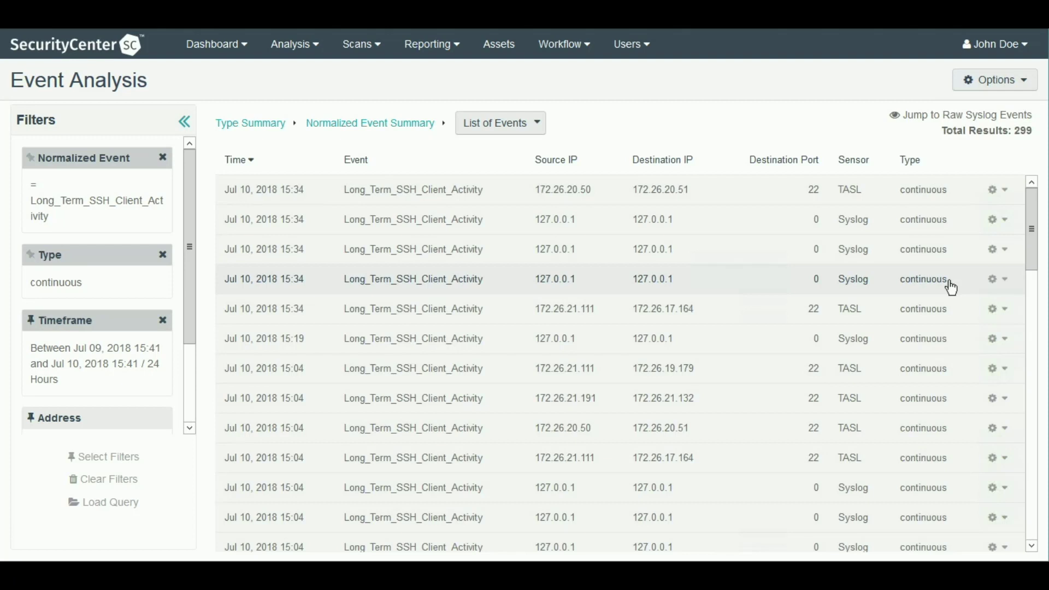
{"action": "mouse_move", "coordinate": [665, 203]}
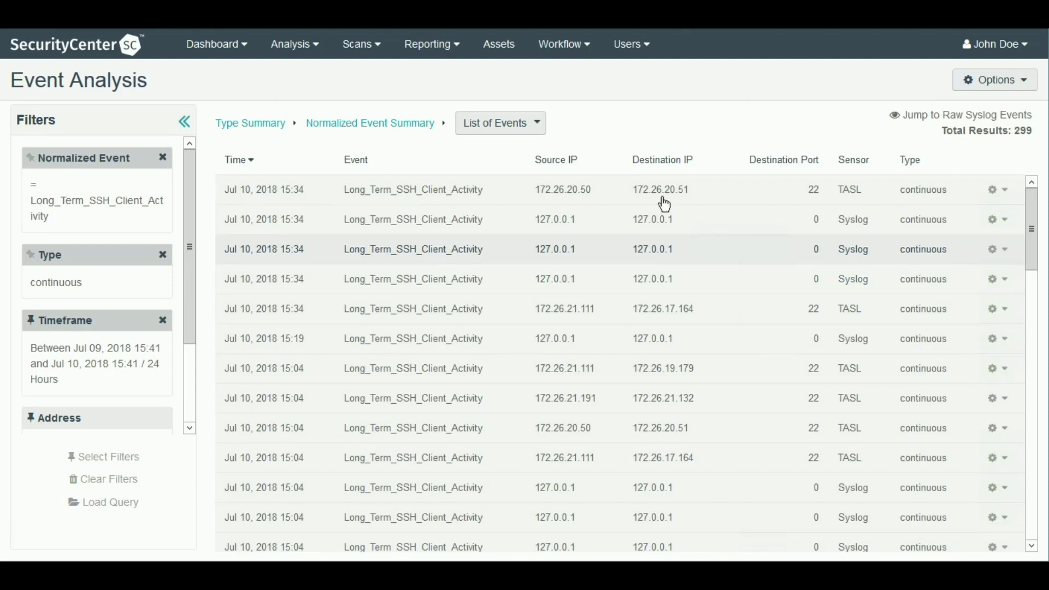
Switch the results to Raw Syslog Events and expand one message's full text
{"action": "type", "text": "raw"}
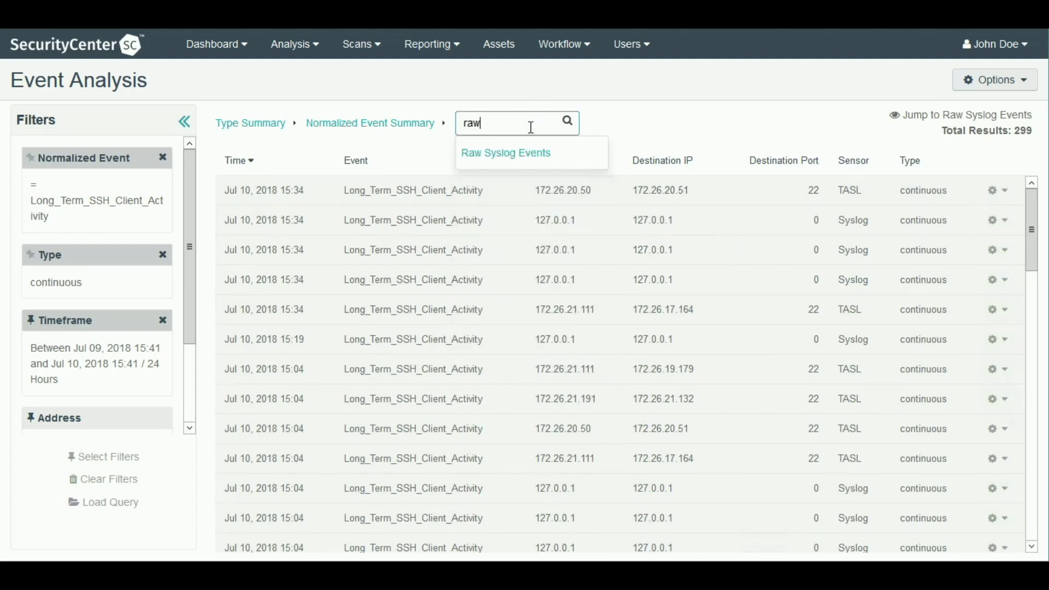
{"action": "type", "text": "sys"}
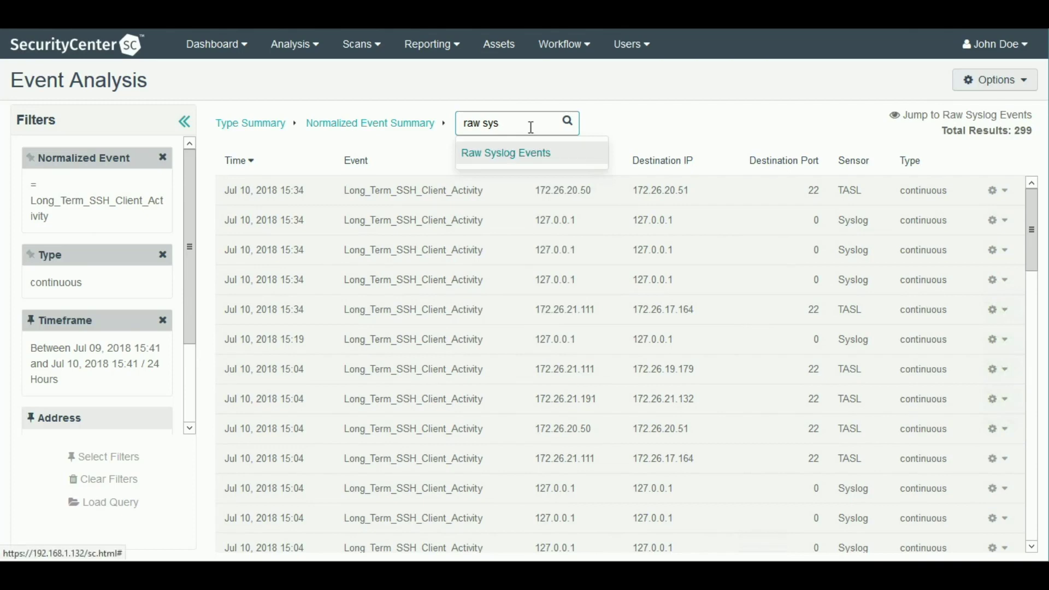
{"action": "left_click", "coordinate": [504, 153]}
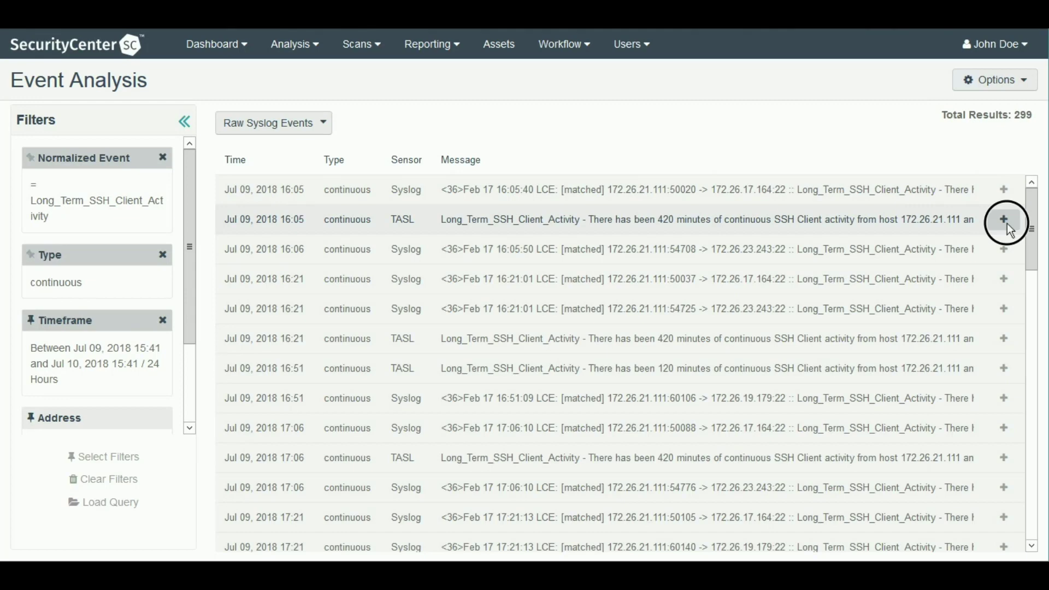
{"action": "left_click", "coordinate": [1004, 219]}
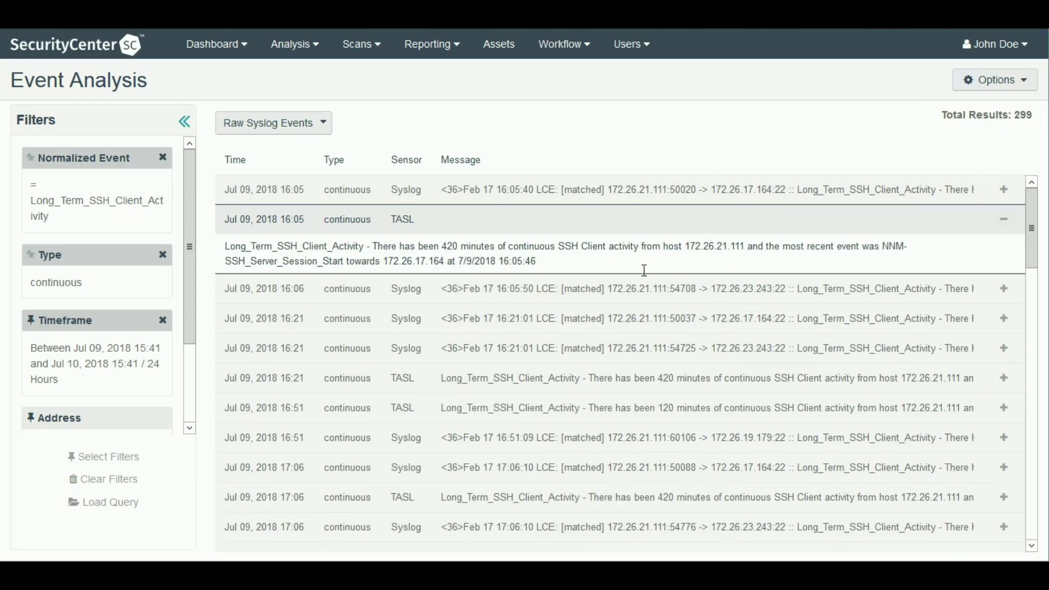
{"action": "mouse_move", "coordinate": [510, 256]}
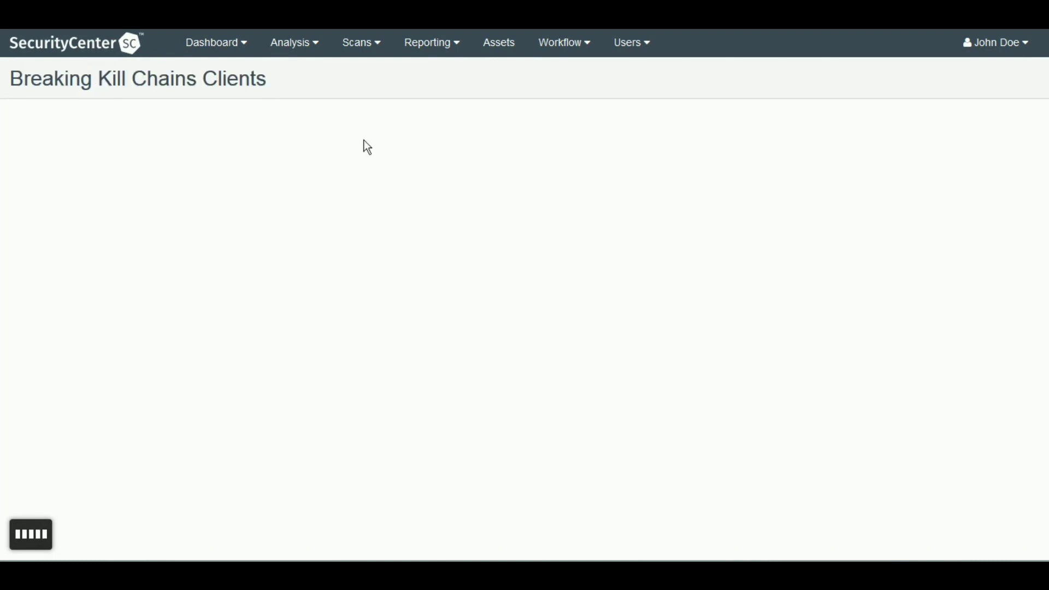
Start adding a dashboard and browse the Discovery & Detection templates
{"action": "left_click", "coordinate": [983, 79]}
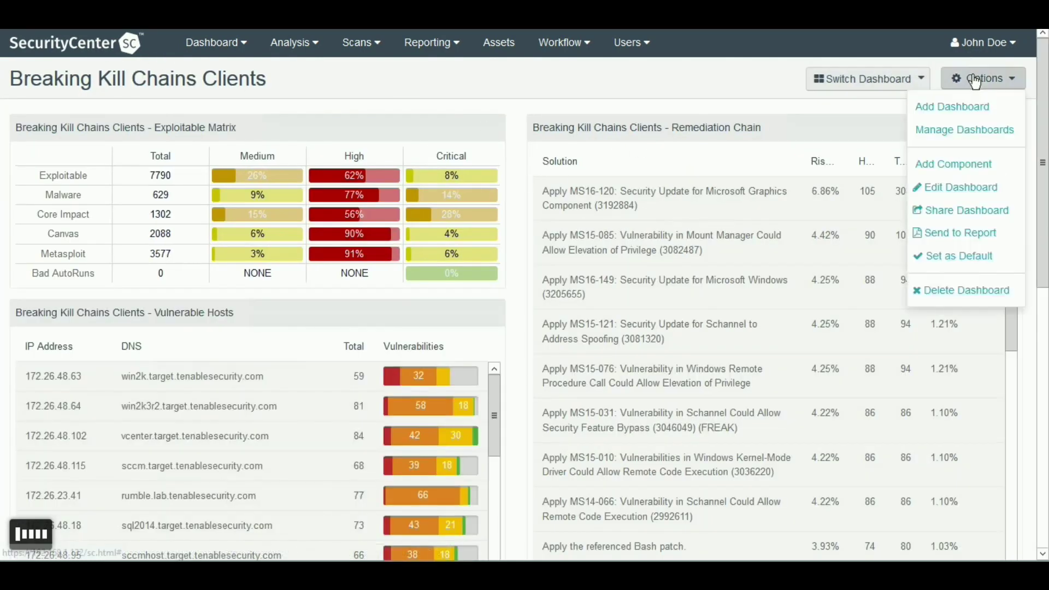
{"action": "left_click", "coordinate": [952, 106]}
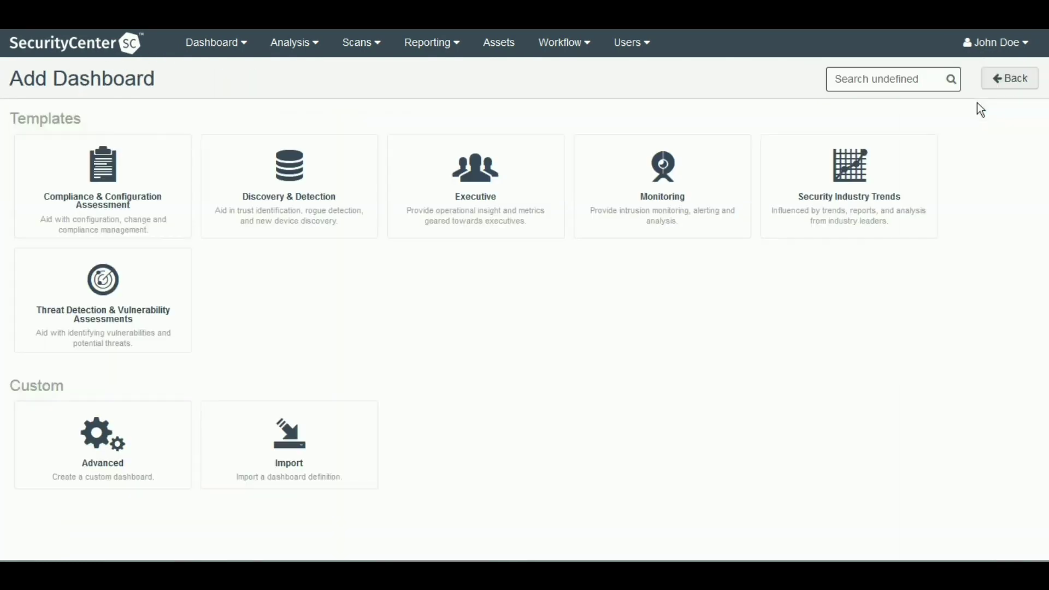
{"action": "left_click", "coordinate": [289, 186]}
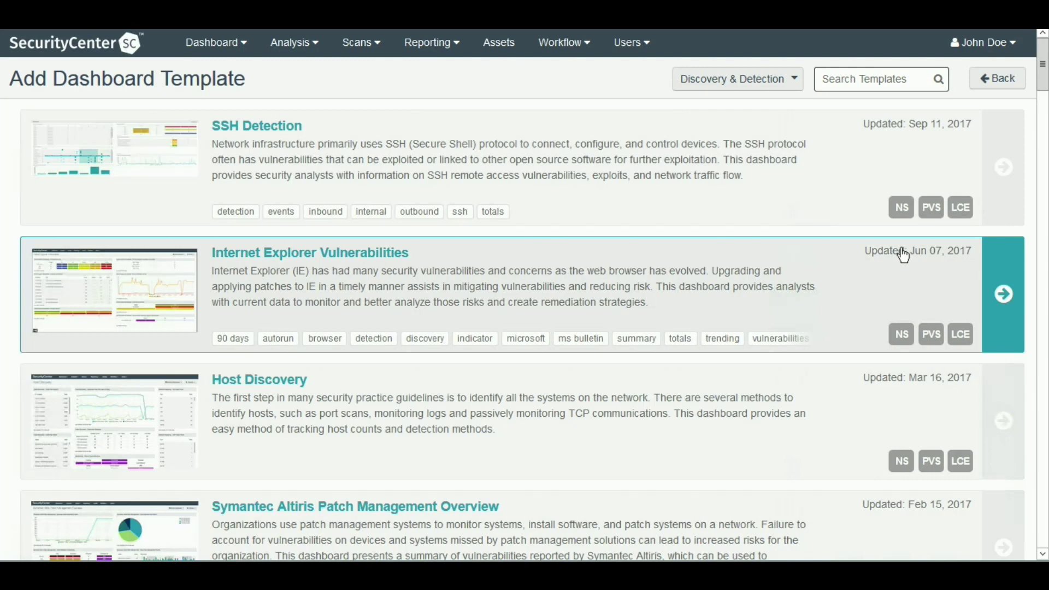
{"action": "mouse_move", "coordinate": [931, 461]}
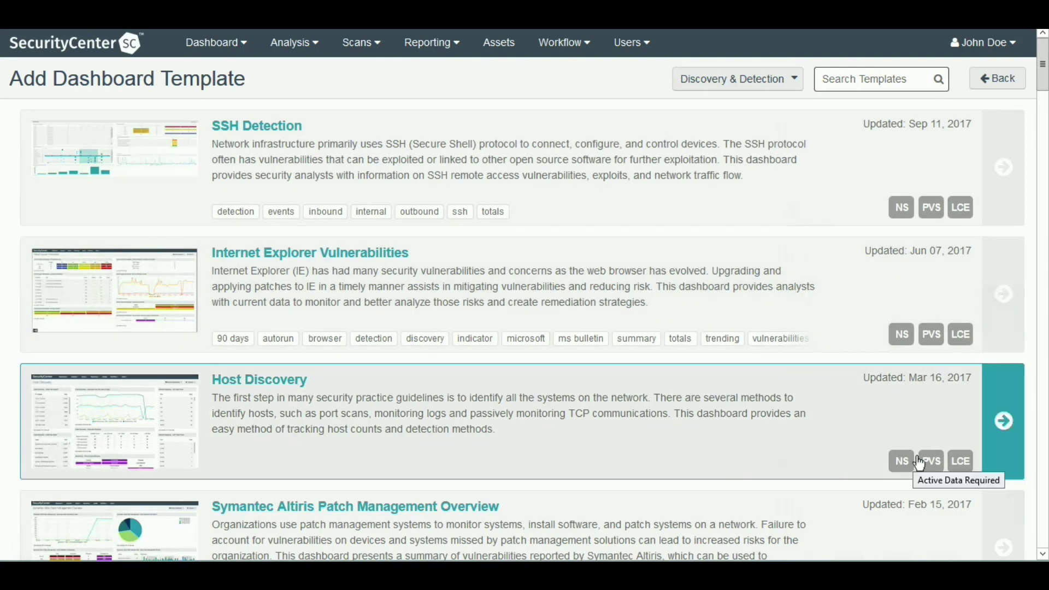
{"action": "mouse_move", "coordinate": [890, 72]}
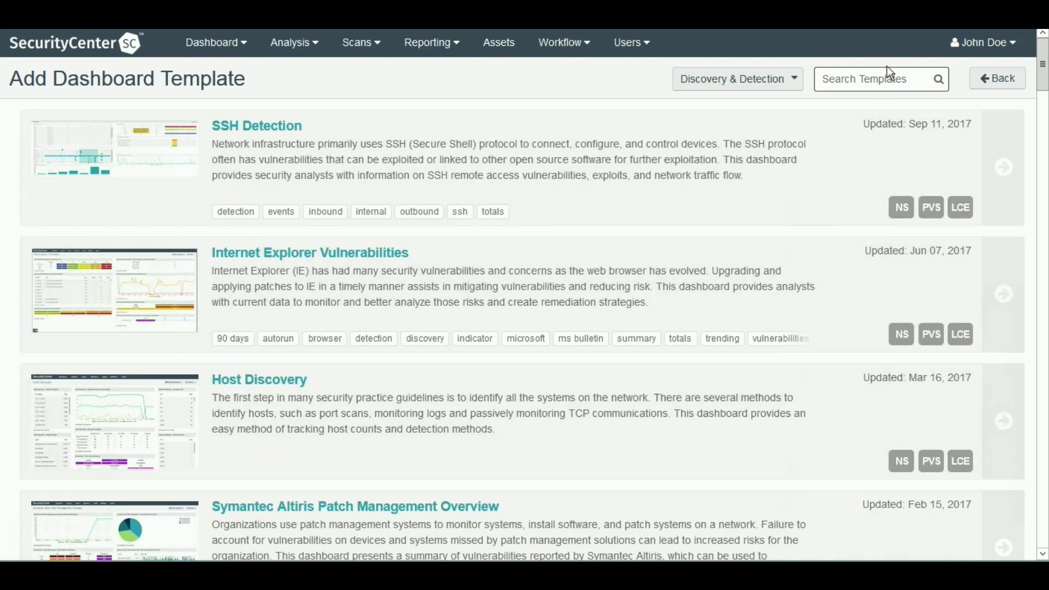
Search dashboard templates for '800' across All categories, then for 'indicators'
{"action": "type", "text": "800"}
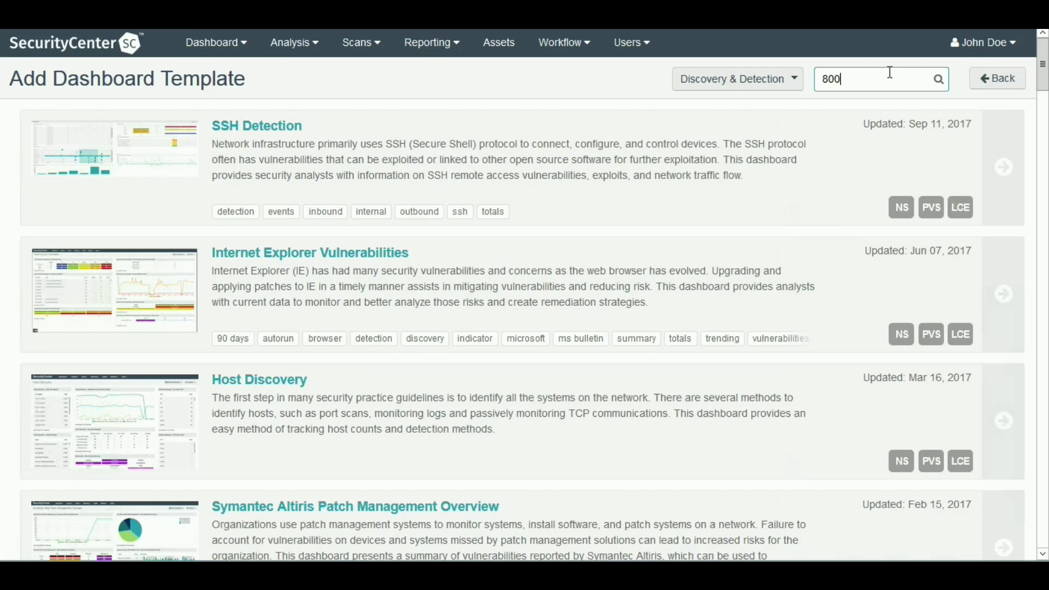
{"action": "left_click", "coordinate": [736, 78]}
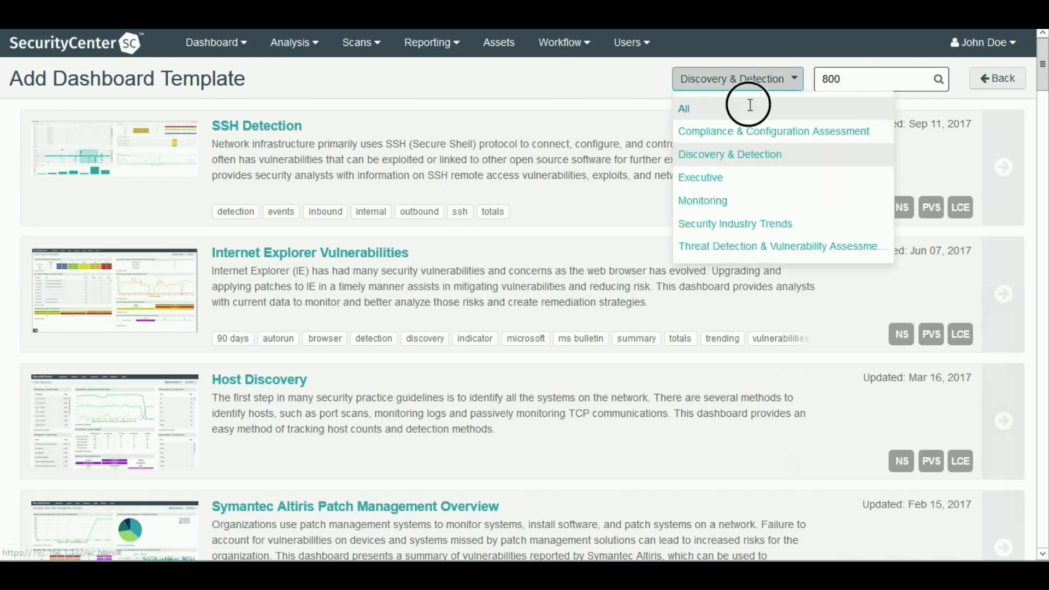
{"action": "left_click", "coordinate": [683, 108]}
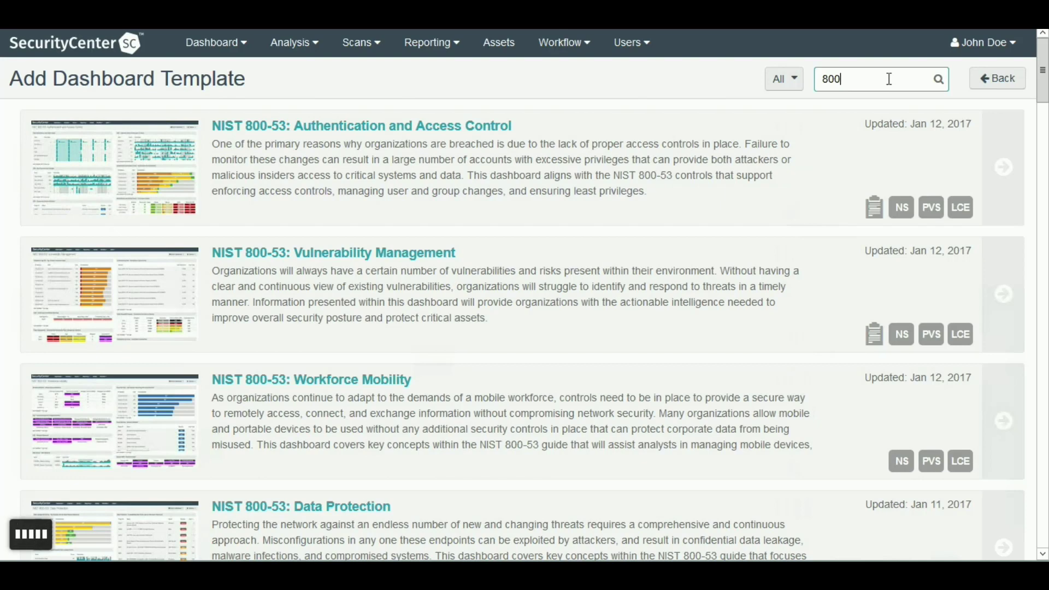
{"action": "mouse_move", "coordinate": [539, 176]}
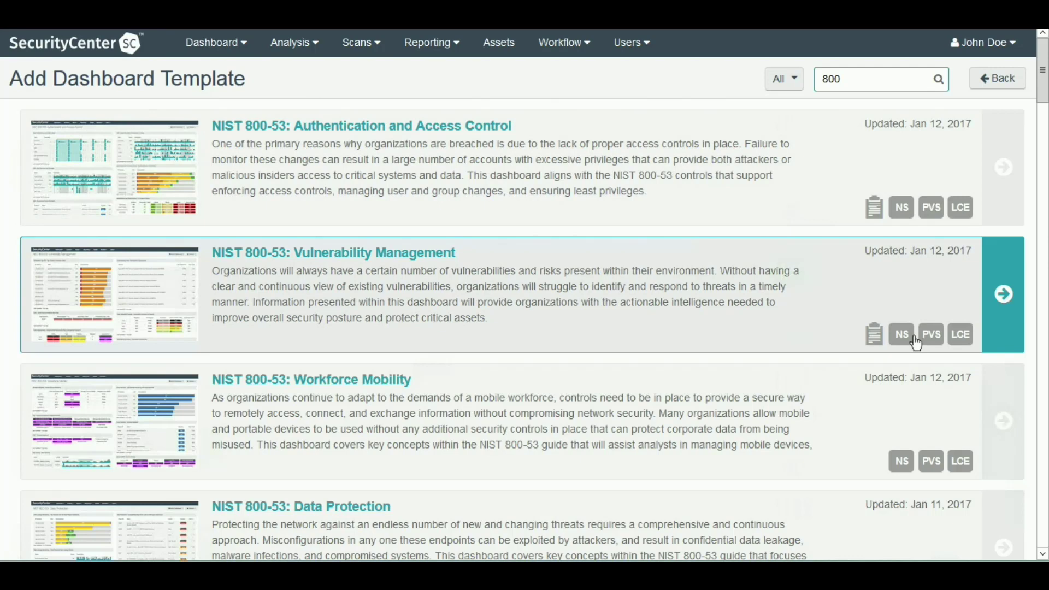
{"action": "mouse_move", "coordinate": [904, 396]}
{"action": "type", "text": "indicat"}
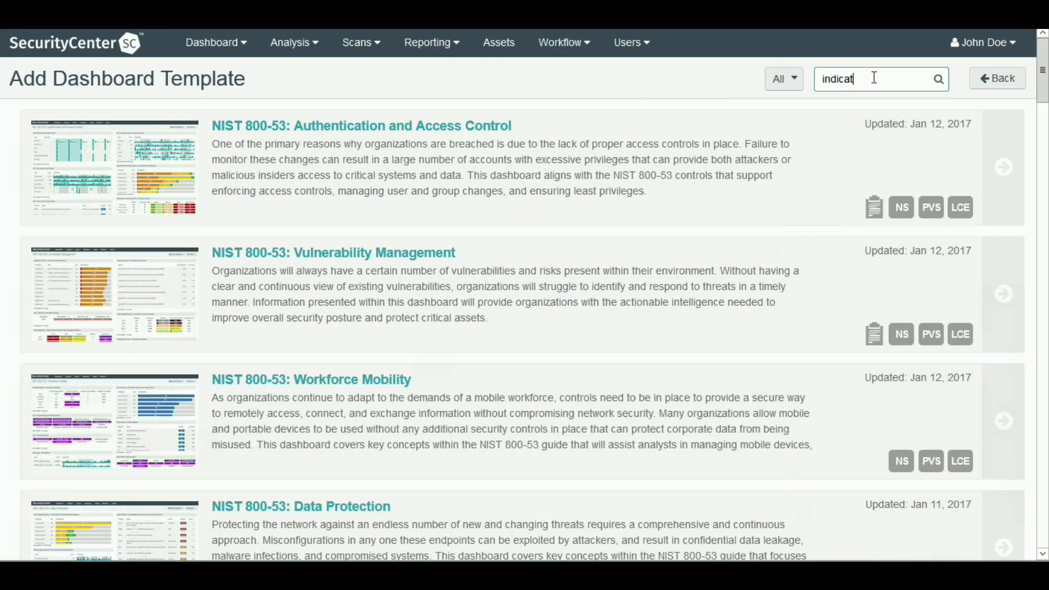
{"action": "type", "text": "ors"}
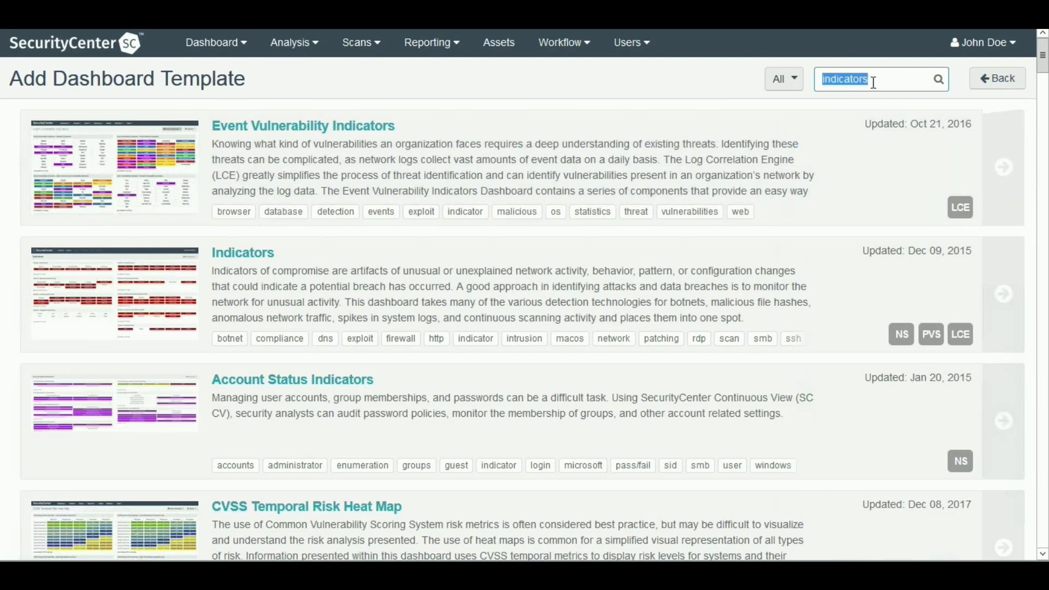
Search templates for 'insider' and 'lce' and scroll through the LCE matches
{"action": "type", "text": "insider"}
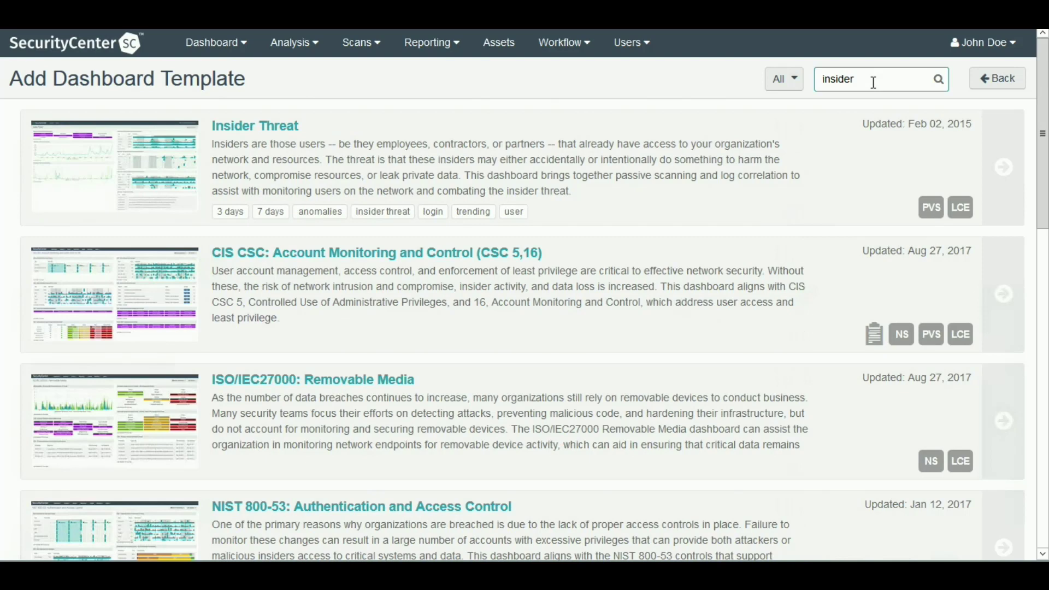
{"action": "mouse_move", "coordinate": [642, 151]}
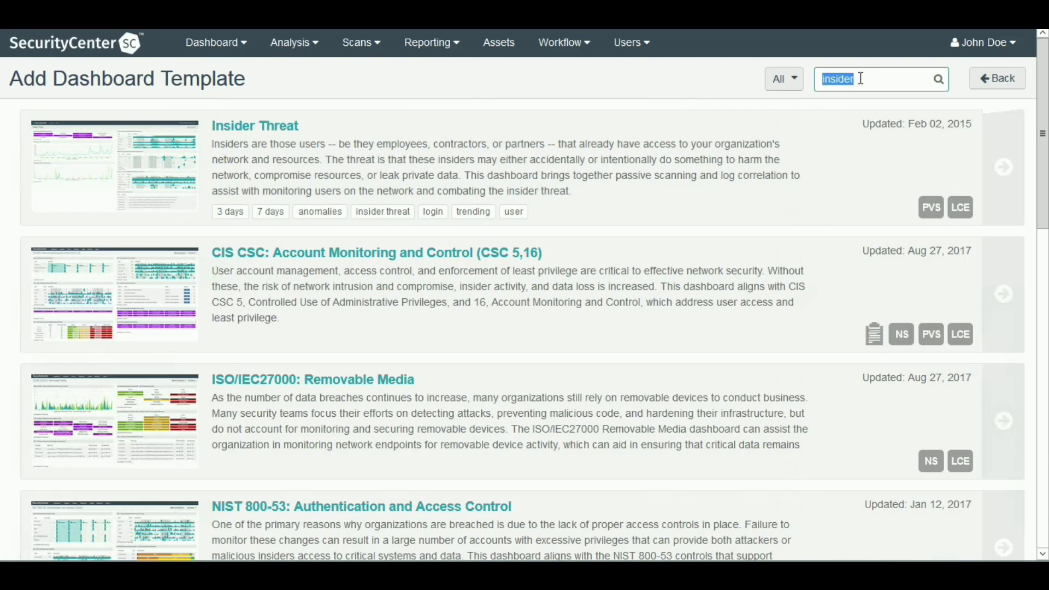
{"action": "type", "text": "lce"}
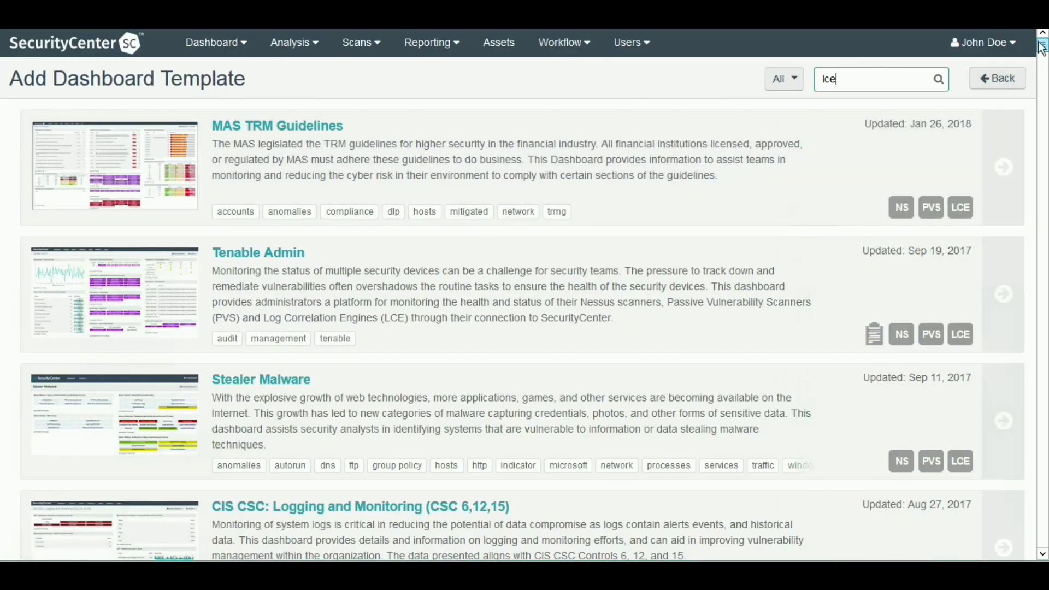
{"action": "scroll", "scroll_direction": "down", "scroll_amount": 3}
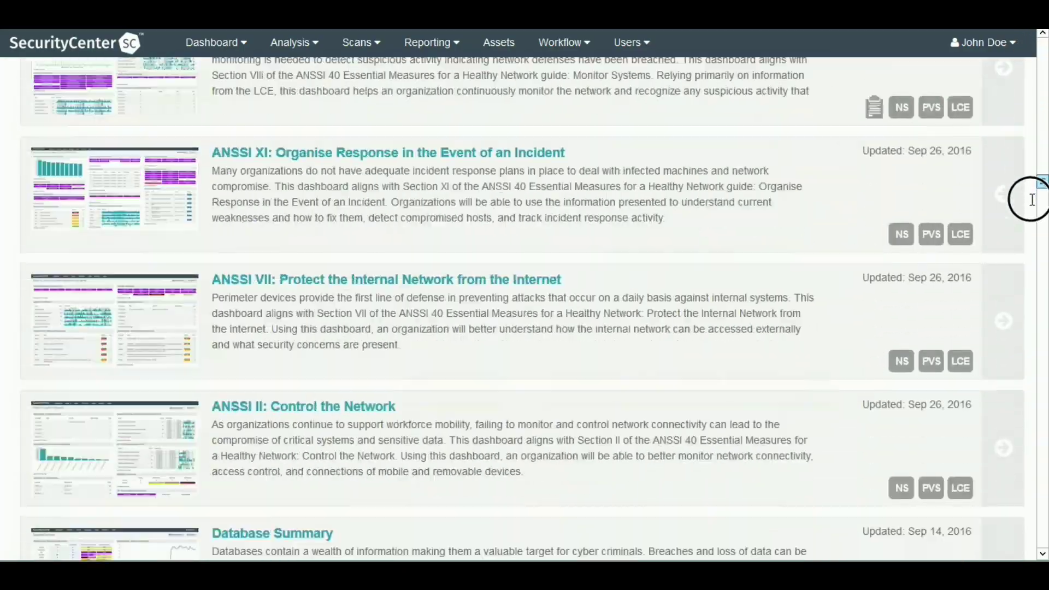
{"action": "scroll", "scroll_direction": "down", "scroll_amount": 3}
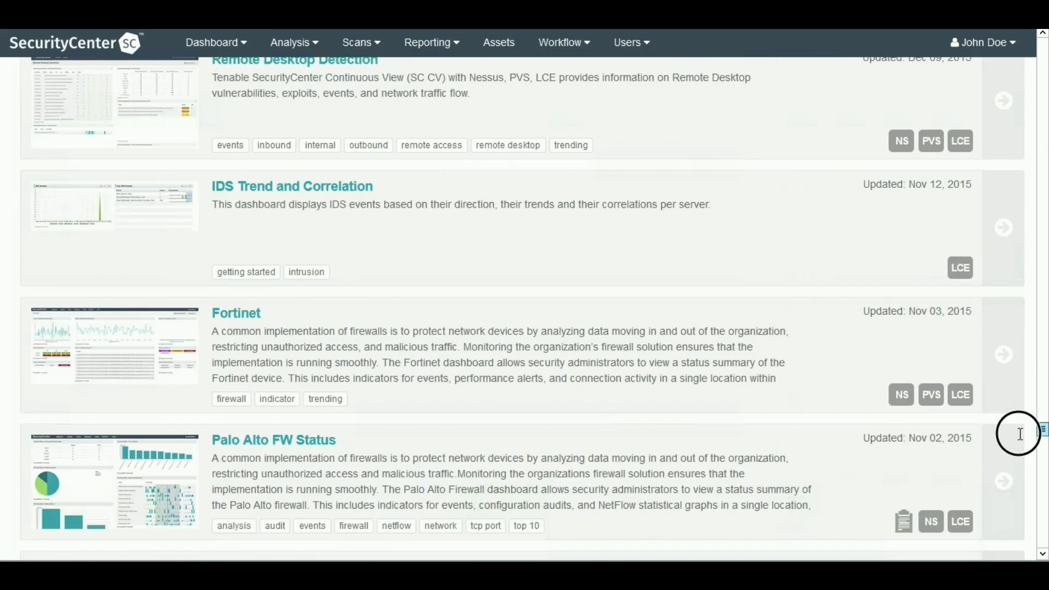
{"action": "scroll", "scroll_direction": "down", "scroll_amount": 3}
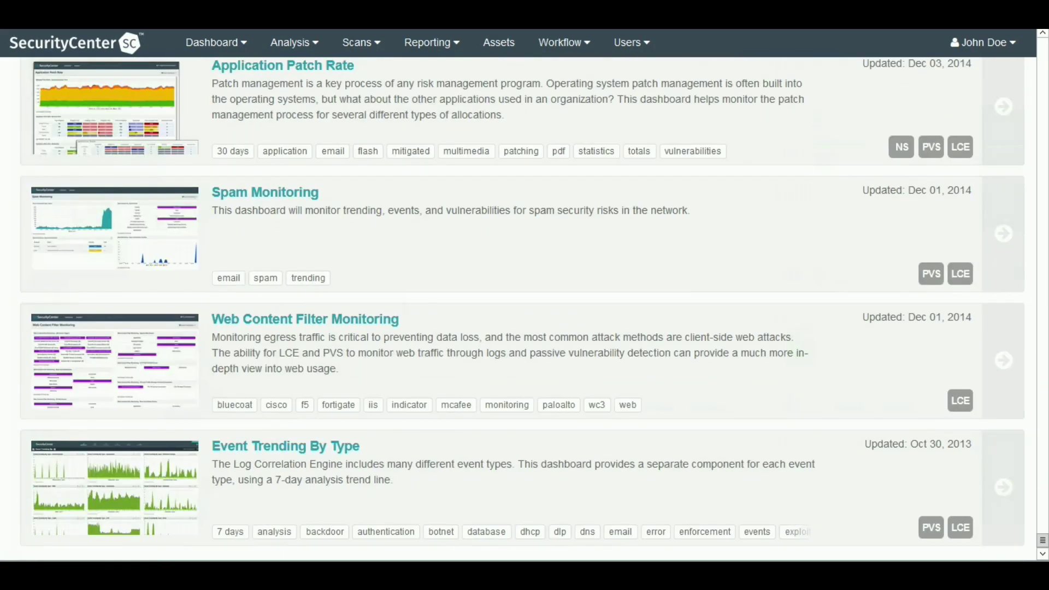
{"action": "left_click", "coordinate": [559, 44]}
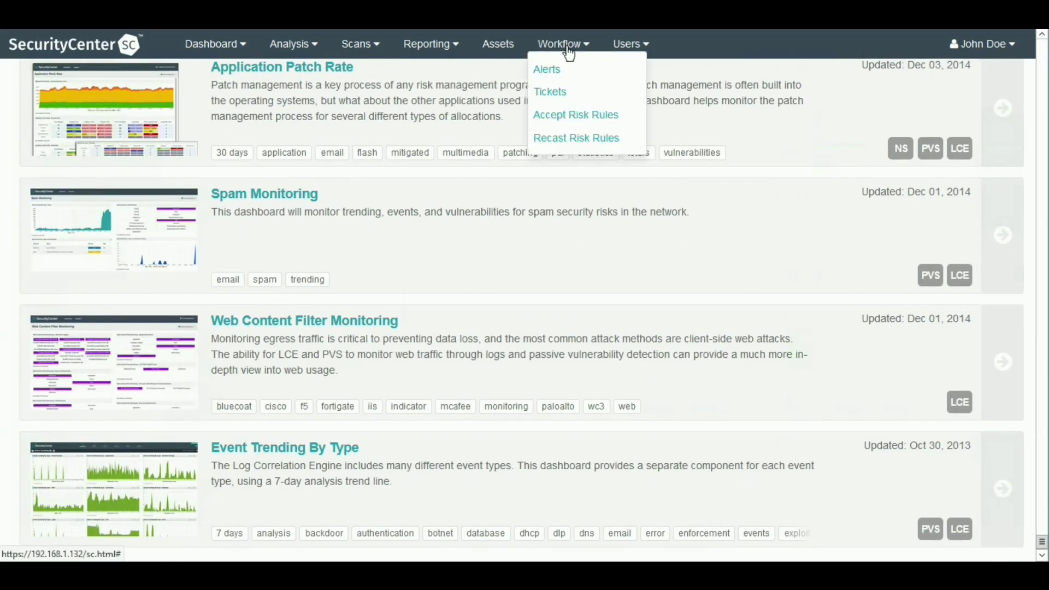
Create a new alert 'Demo' under Workflow > Alerts, acting on every trigger with Type Event
{"action": "left_click", "coordinate": [546, 69]}
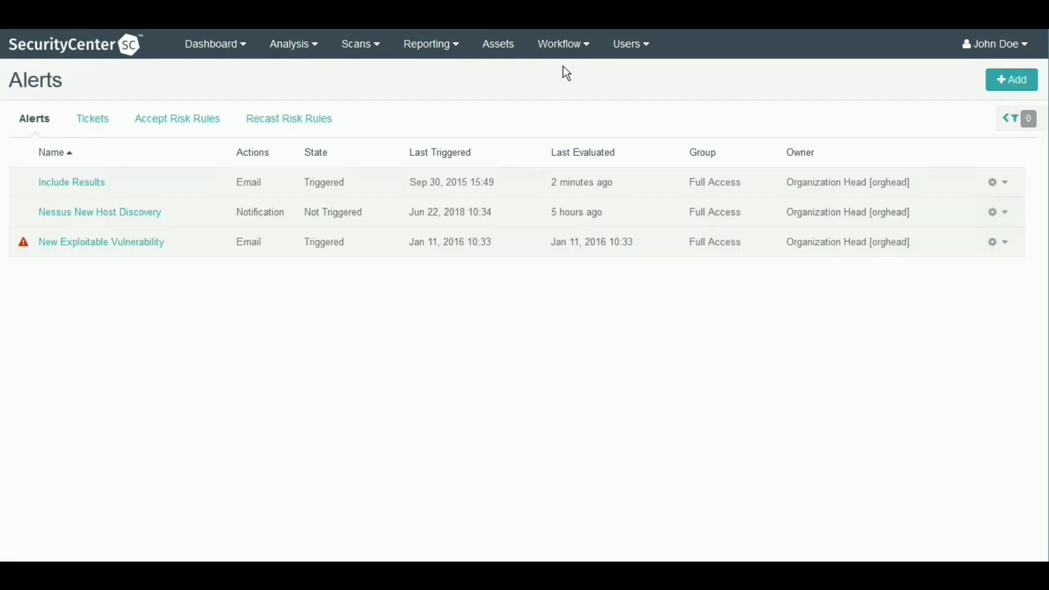
{"action": "mouse_move", "coordinate": [1011, 80]}
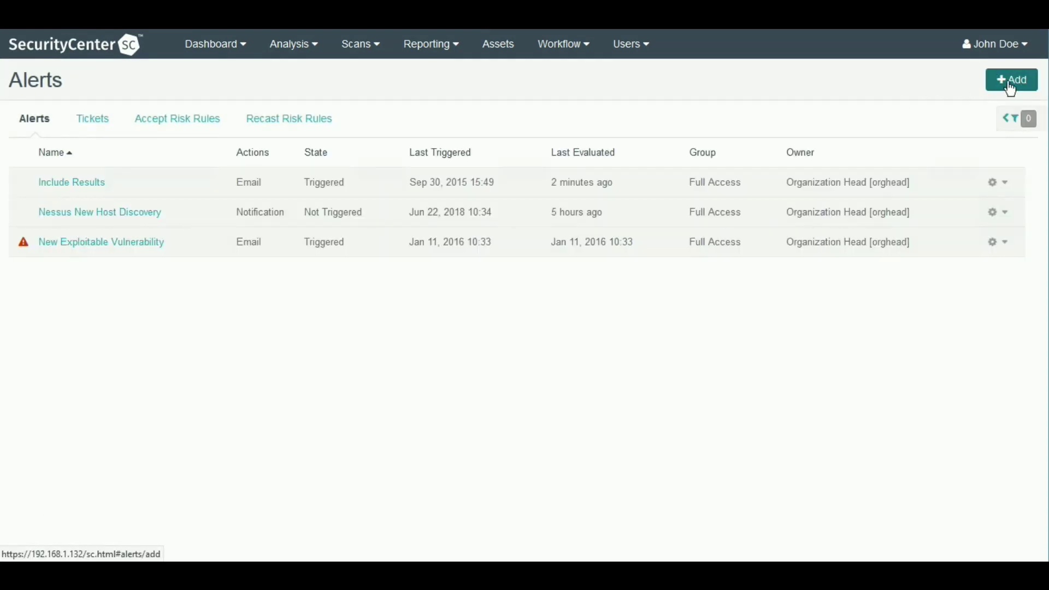
{"action": "left_click", "coordinate": [1011, 78]}
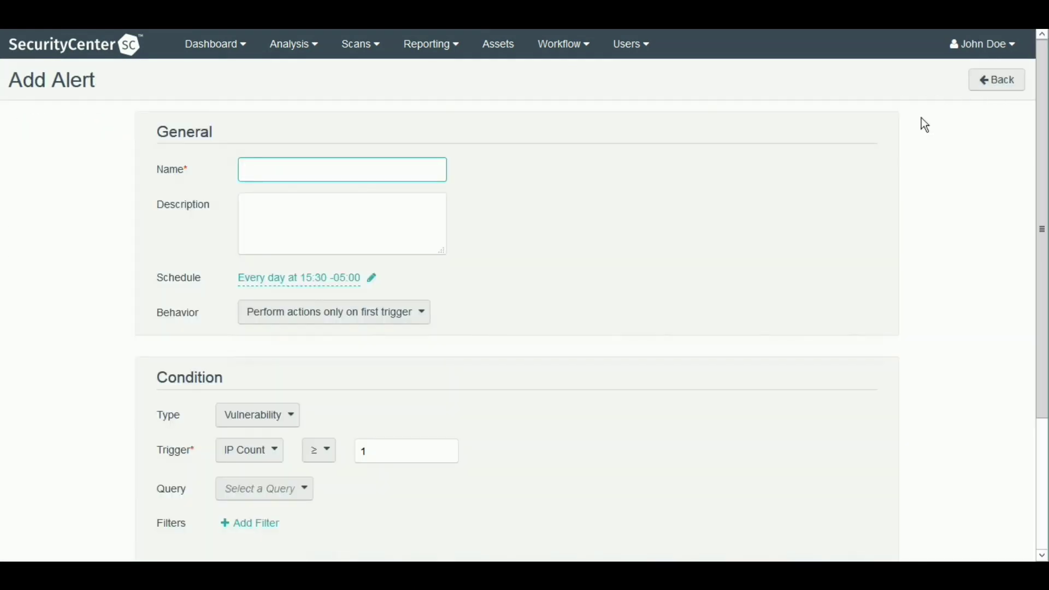
{"action": "type", "text": "Demo"}
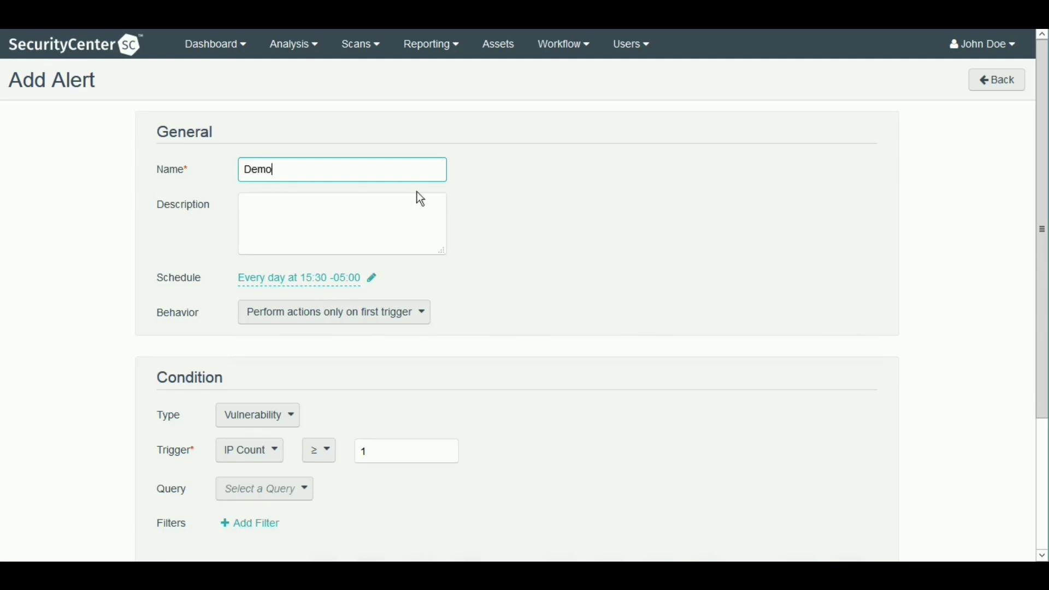
{"action": "left_click", "coordinate": [334, 311]}
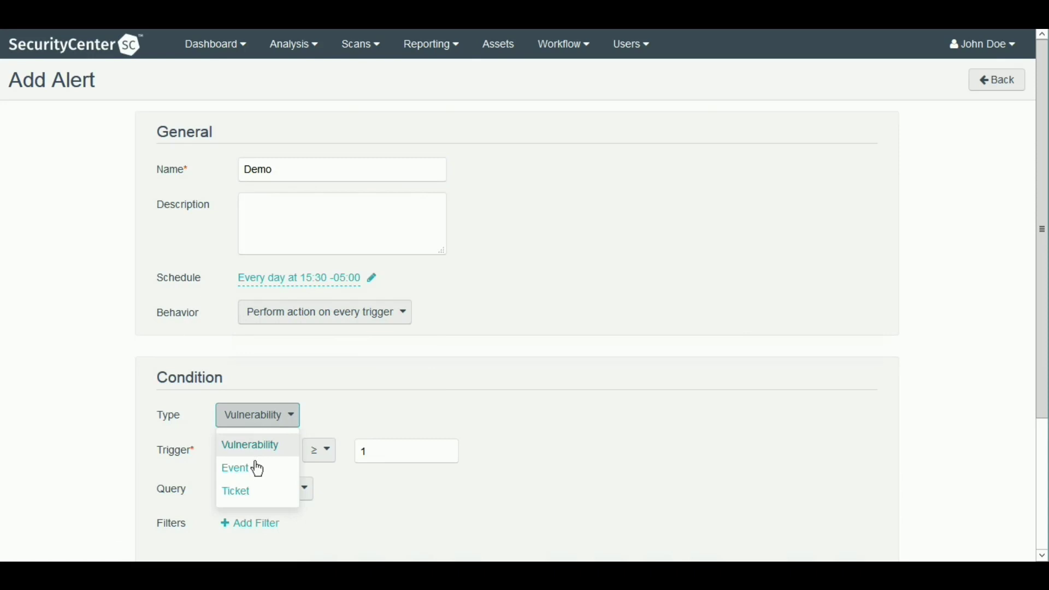
{"action": "left_click", "coordinate": [235, 467]}
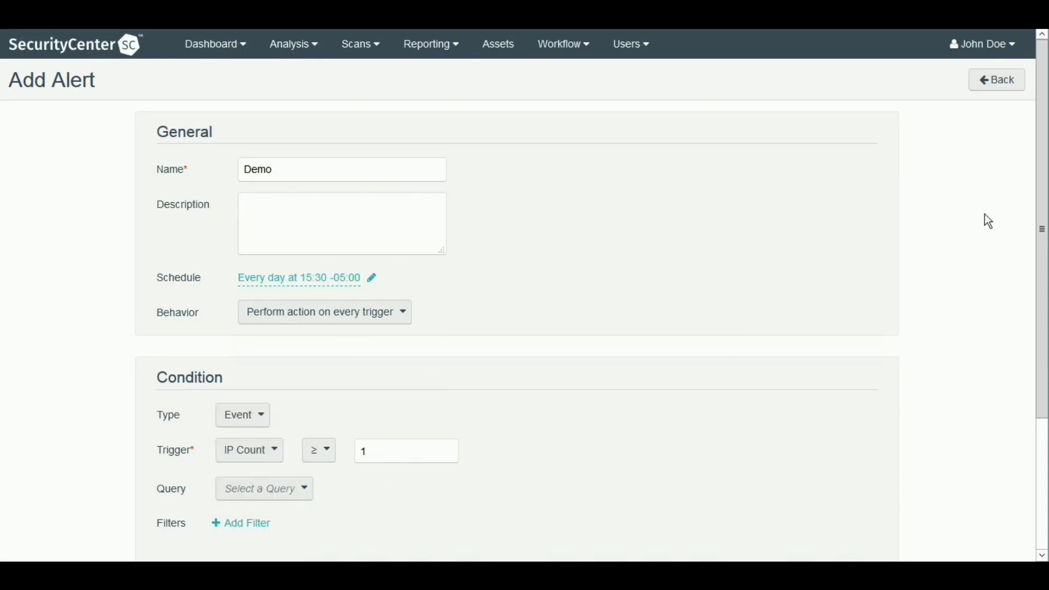
{"action": "scroll", "scroll_direction": "down", "scroll_amount": 3}
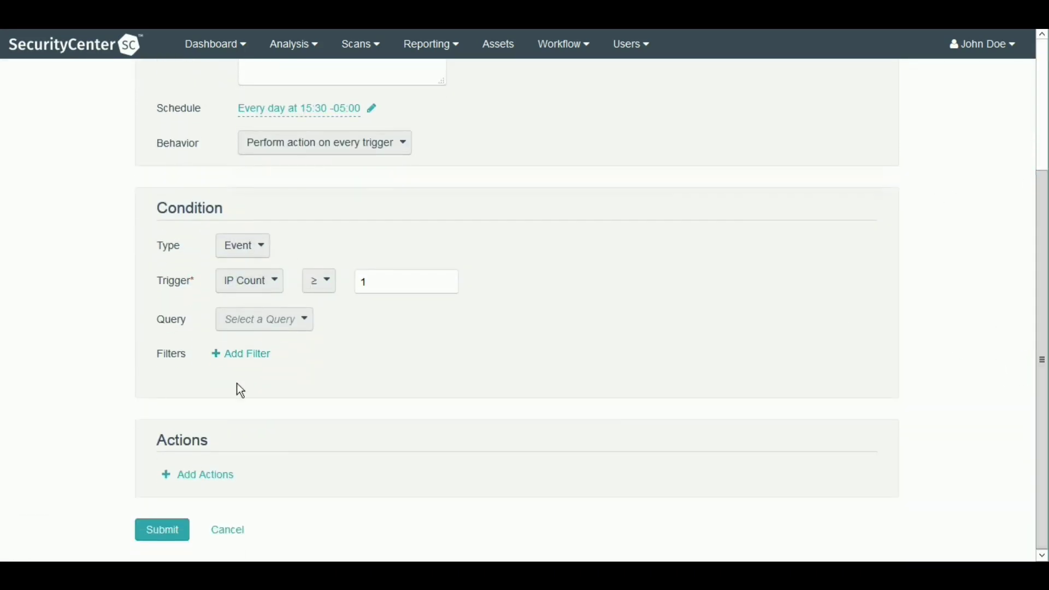
Add a Syslog Text filter to the condition with the value 'login-failure'
{"action": "left_click", "coordinate": [241, 353]}
{"action": "type", "text": "sys"}
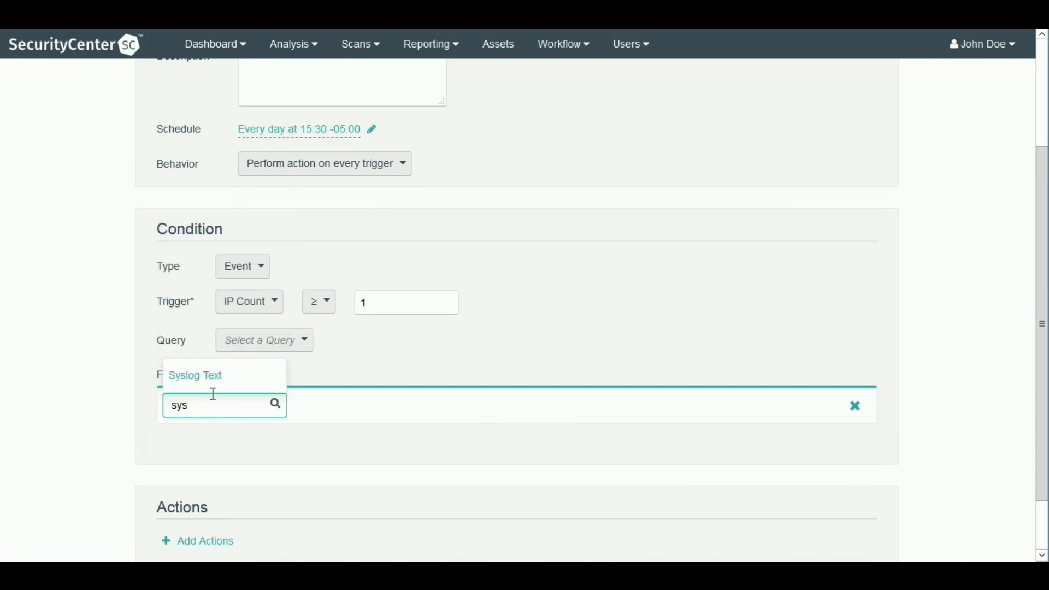
{"action": "left_click", "coordinate": [195, 375]}
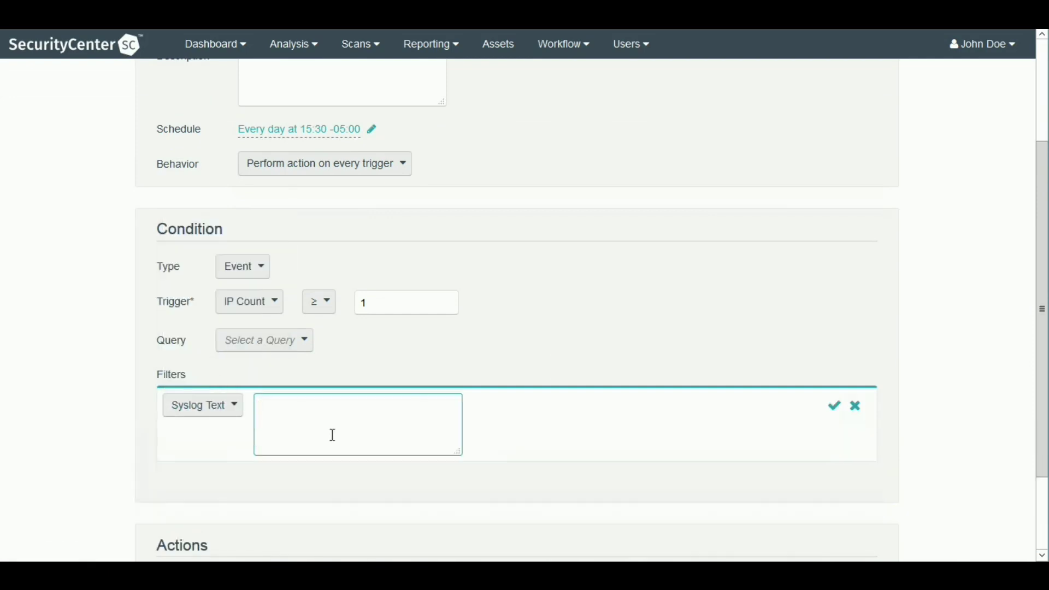
{"action": "type", "text": "login-f"}
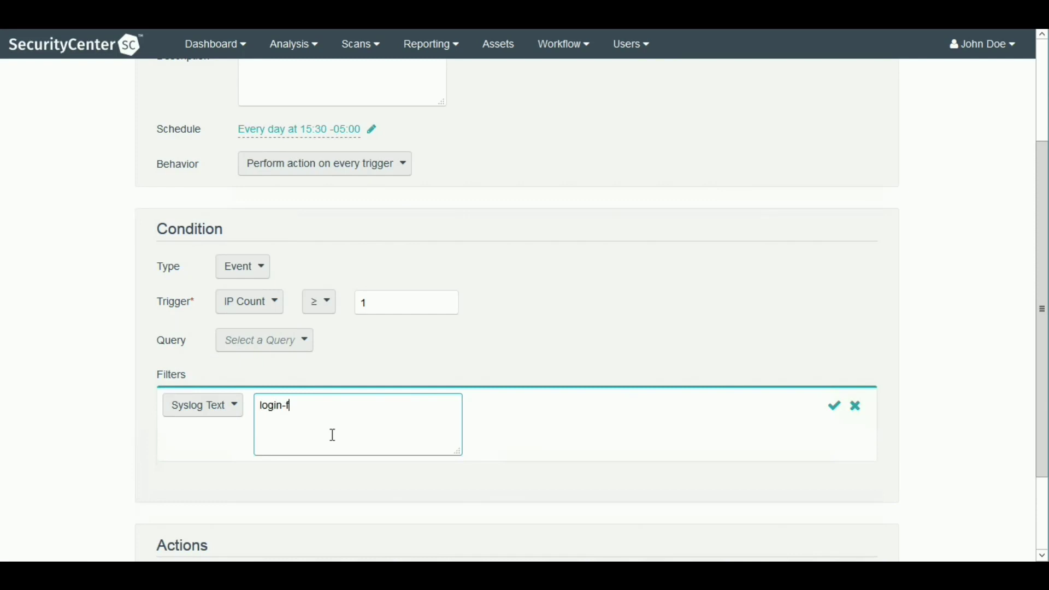
{"action": "type", "text": "ailure"}
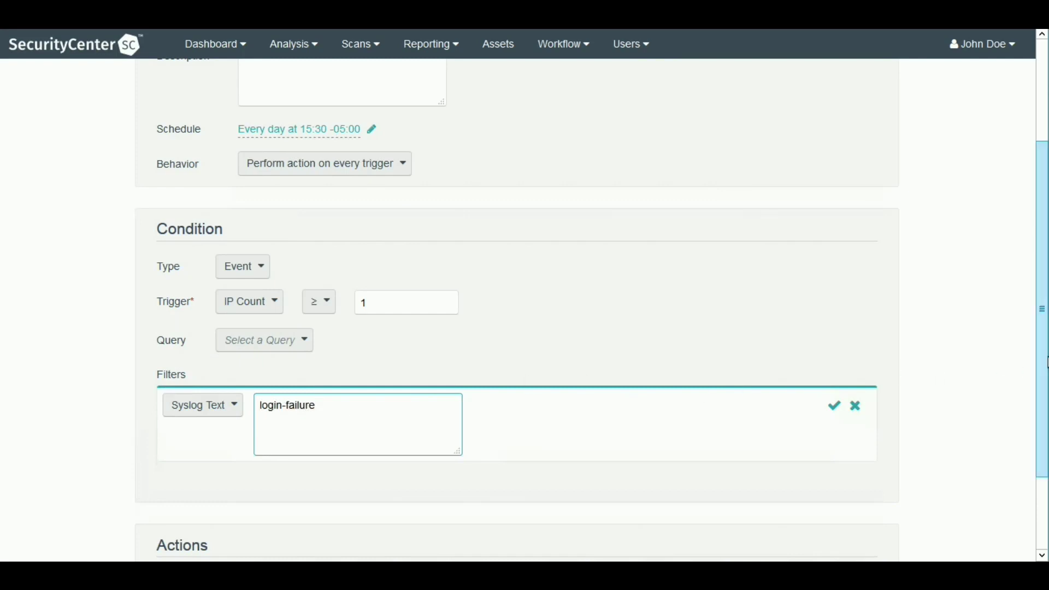